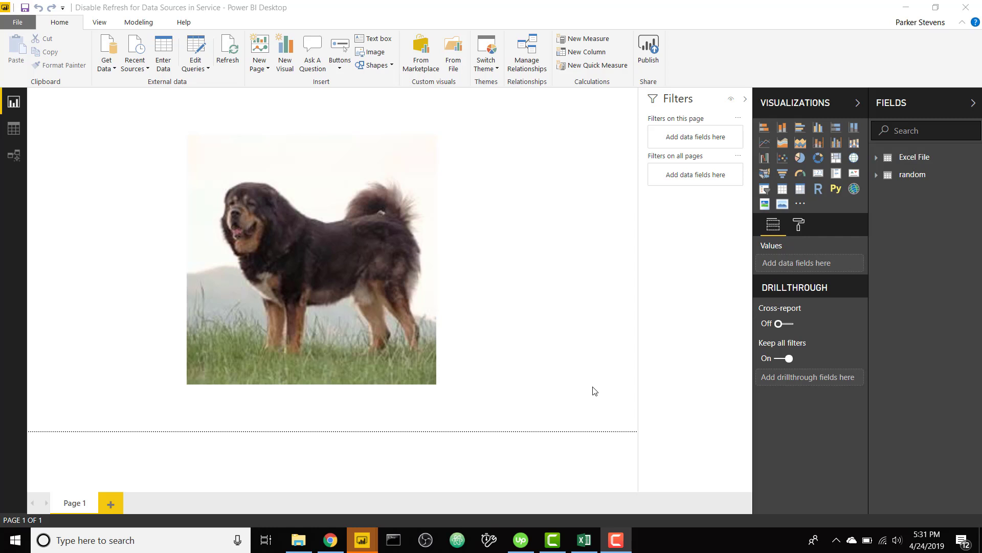
mouse_move(362, 540)
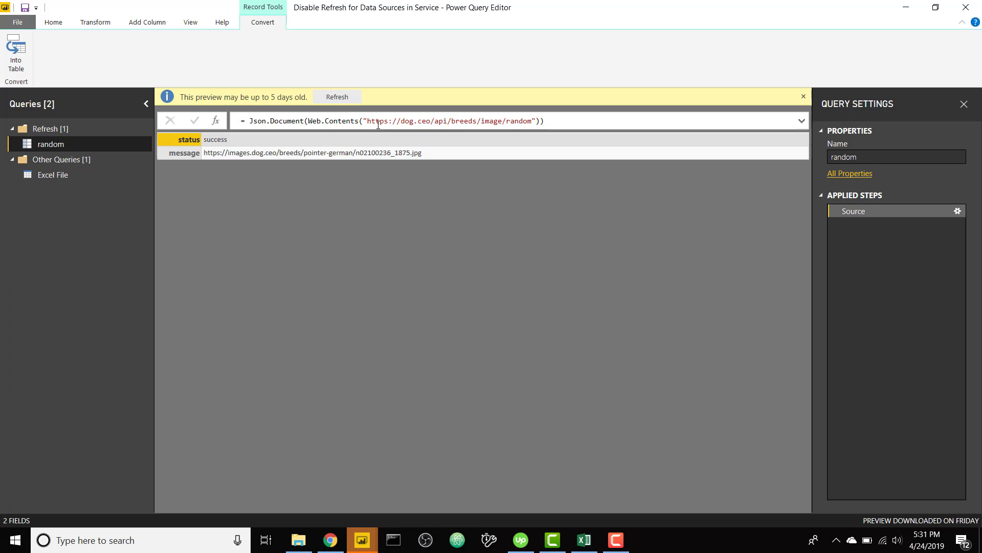
mouse_move(53, 175)
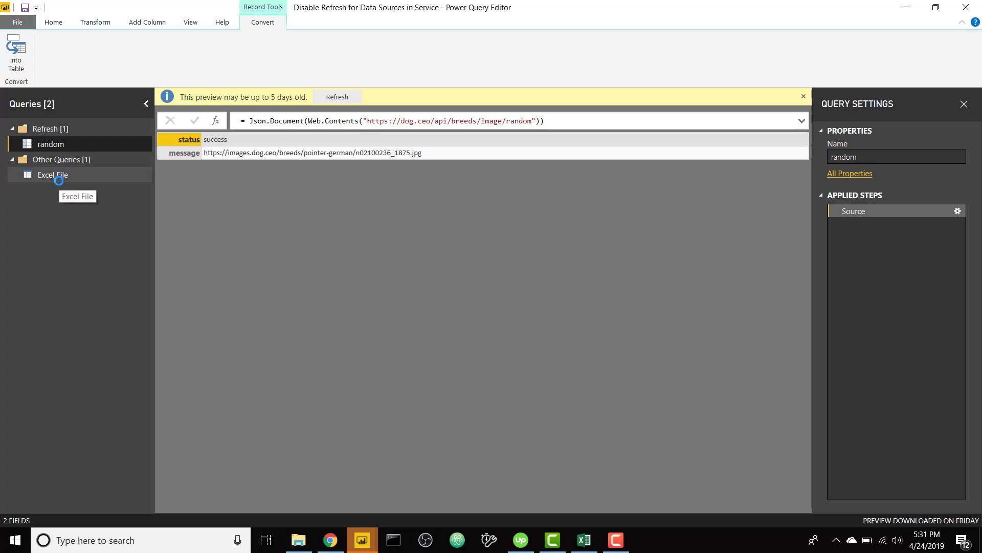
Review the Excel File query's Source step and its report-refresh option in the Queries pane
click(52, 175)
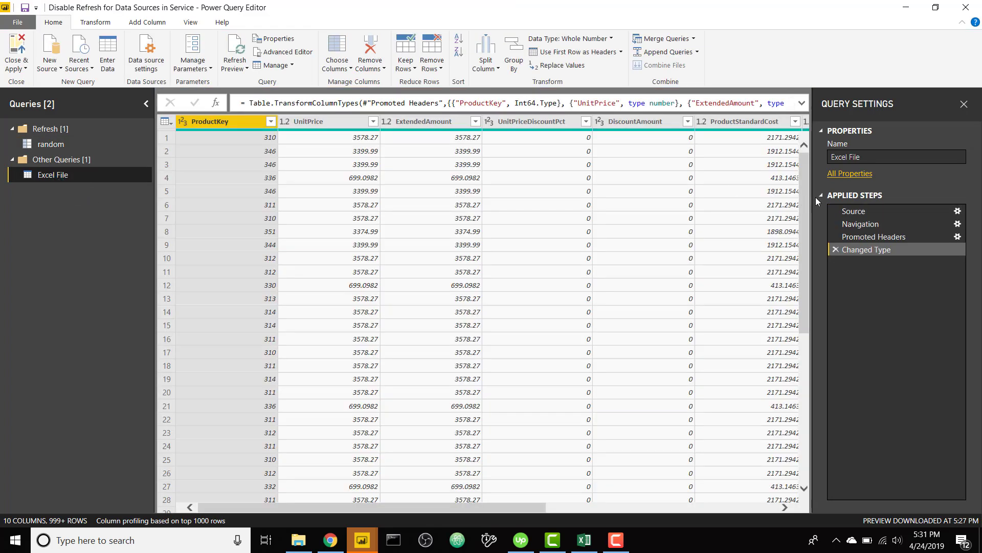
click(854, 210)
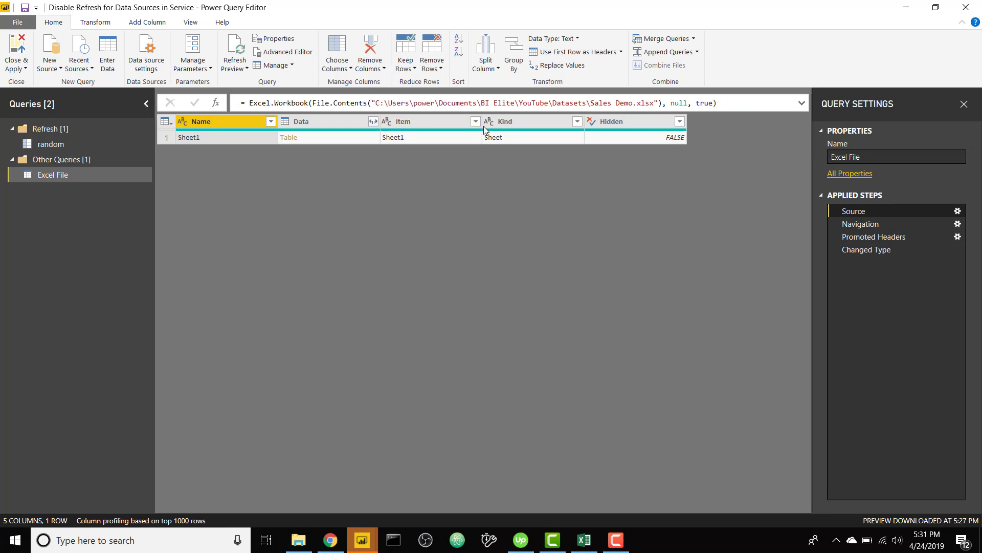
right_click(53, 175)
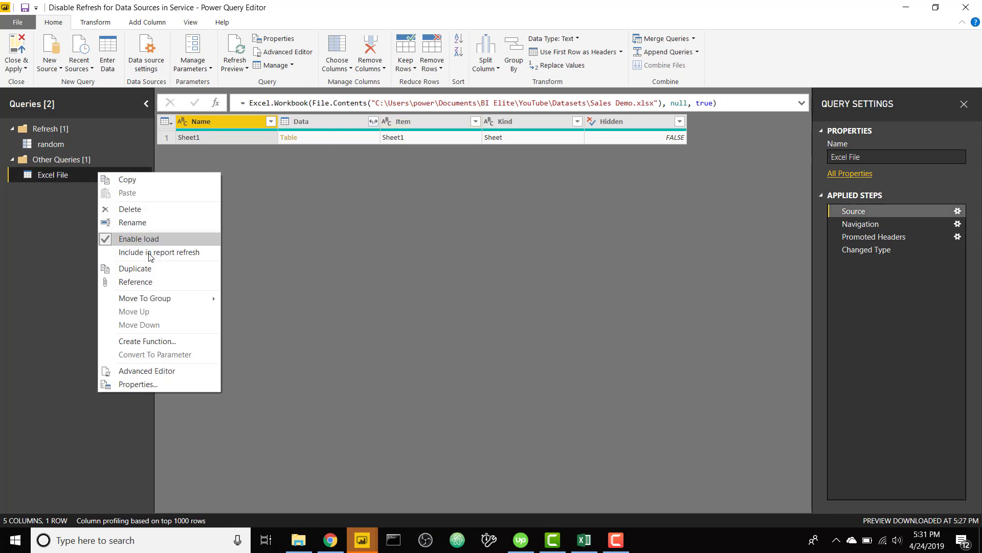
mouse_move(158, 252)
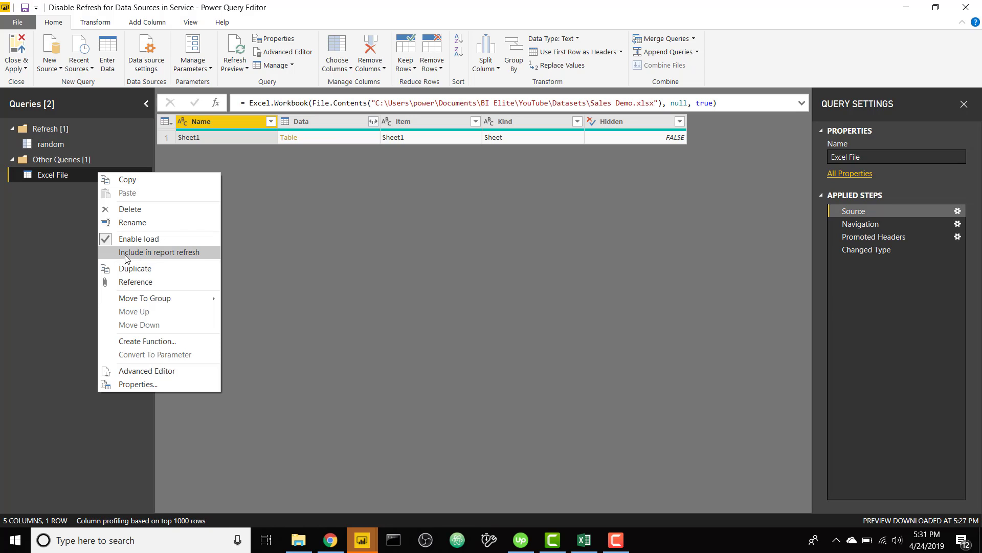
mouse_move(54, 253)
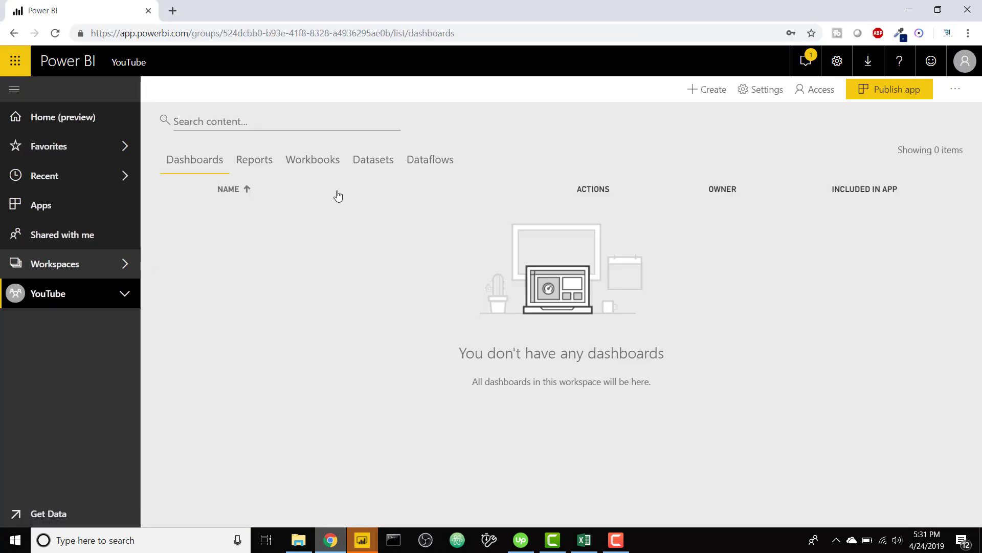
Refresh the 'Disable Refresh for Data Sources in Service' dataset and dismiss the gateway failure message
click(372, 159)
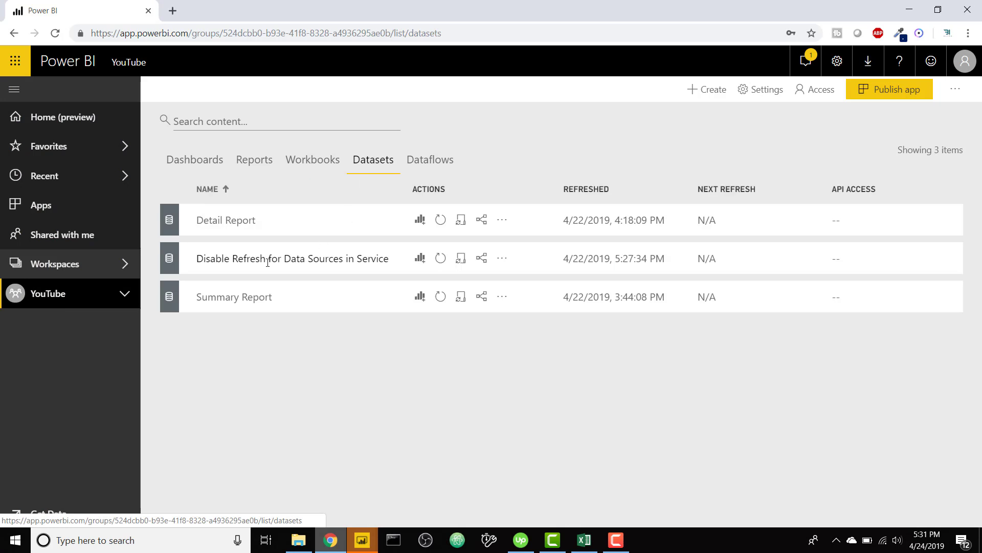
click(440, 258)
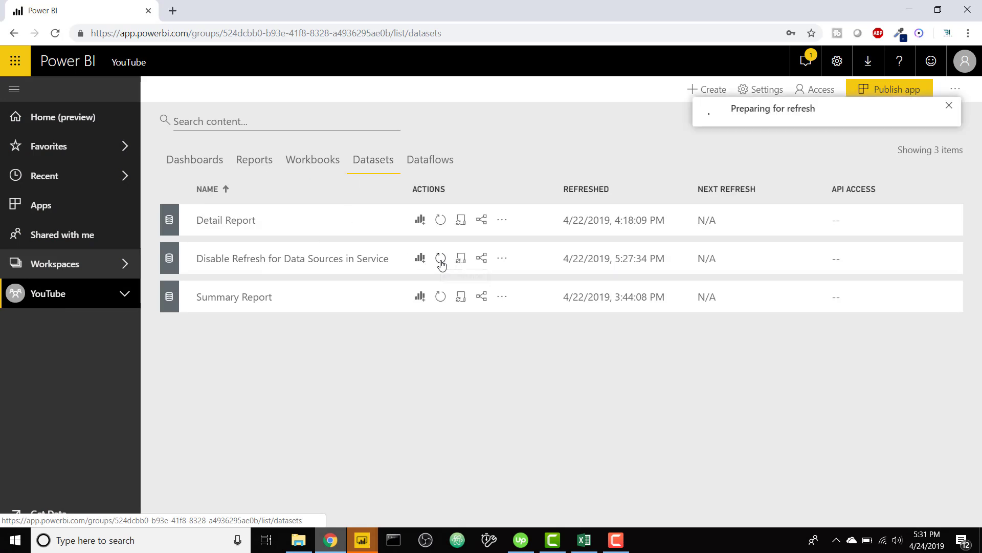
click(440, 258)
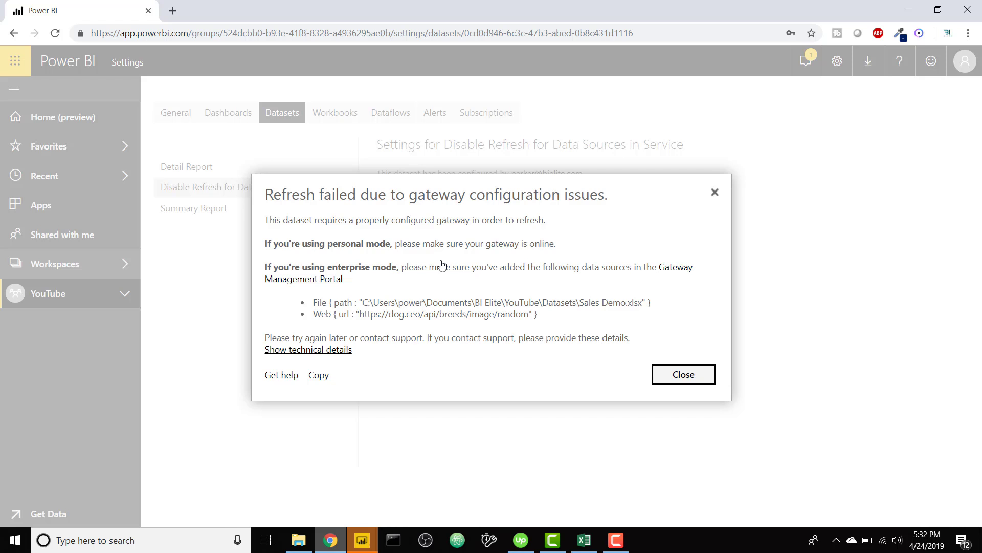
click(683, 374)
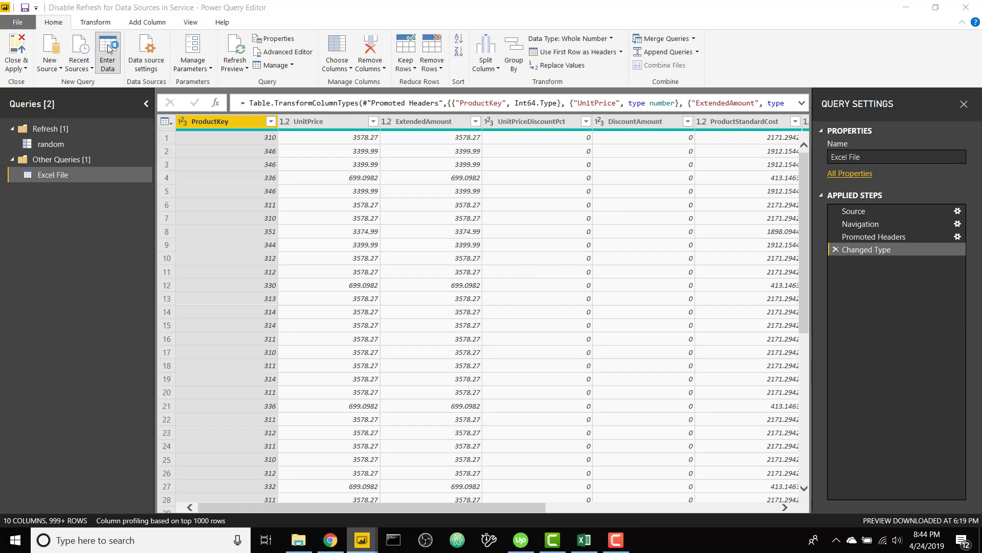
click(108, 51)
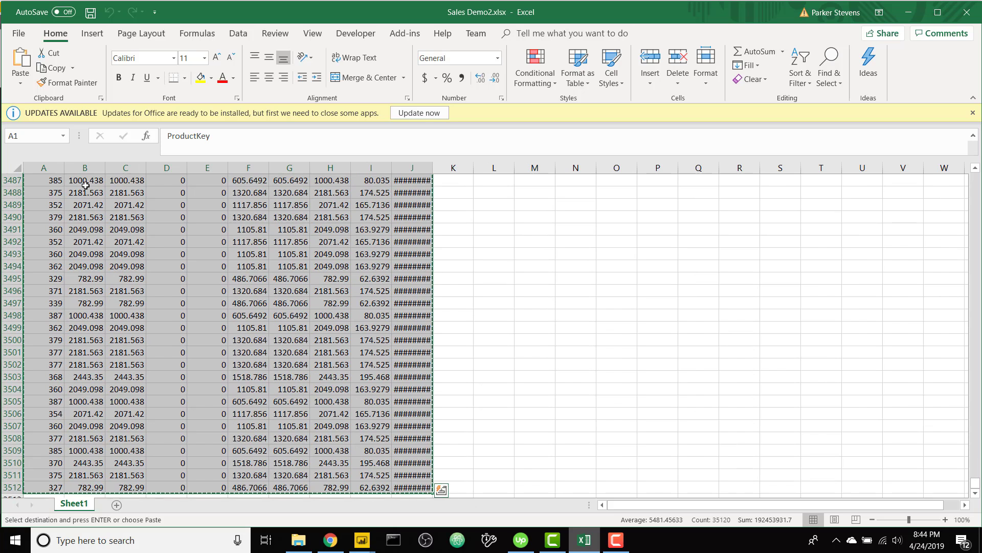
mouse_move(361, 539)
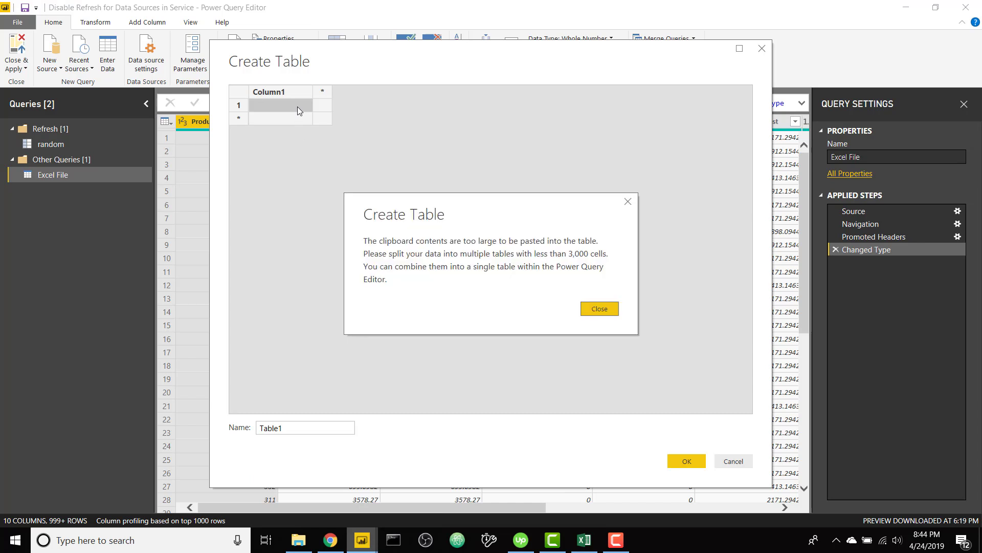
mouse_move(572, 337)
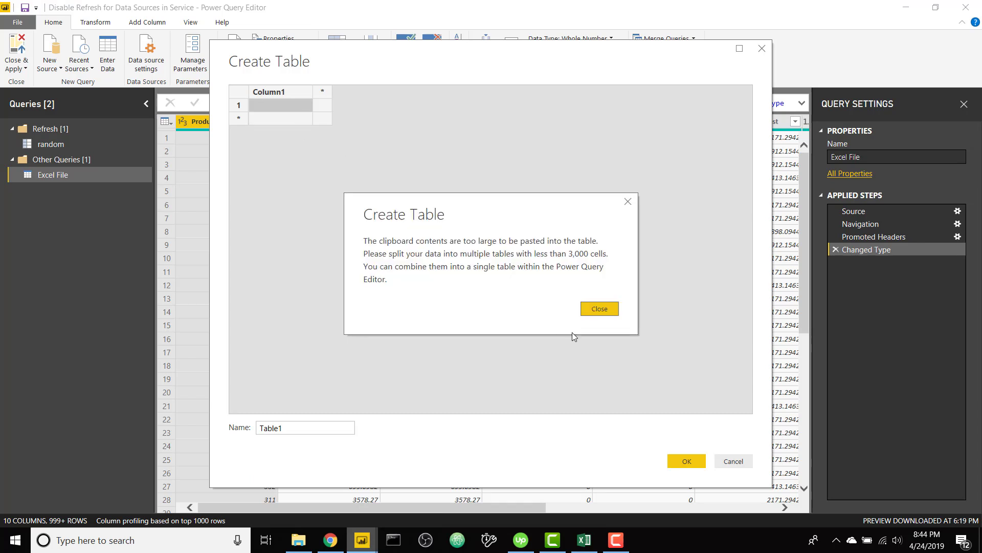
mouse_move(597, 308)
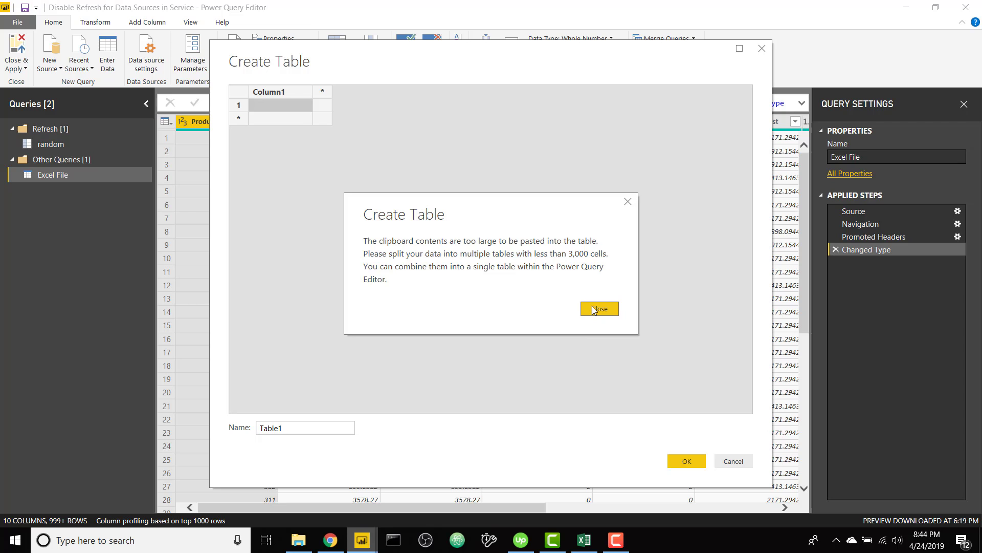
click(598, 308)
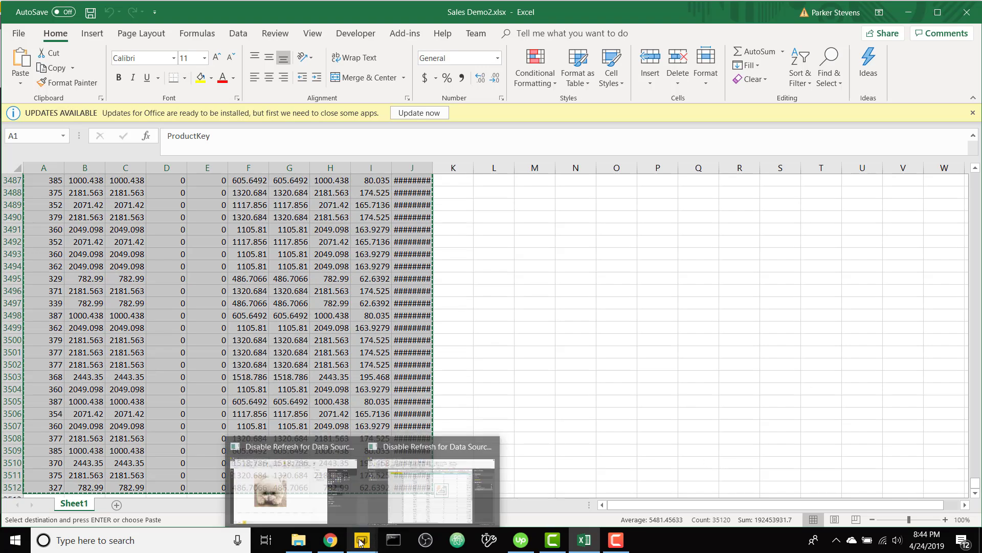
click(360, 539)
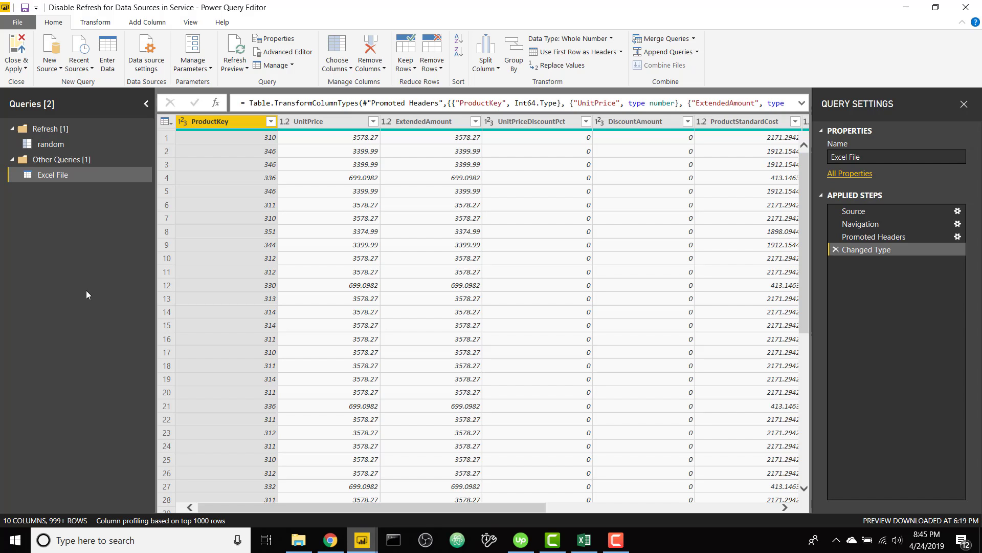
mouse_move(221, 143)
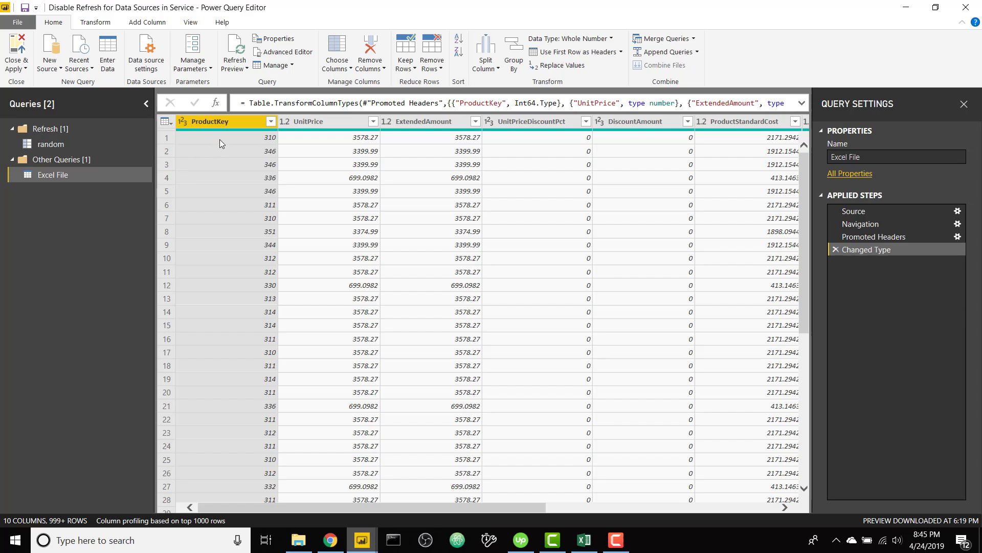
mouse_move(873, 237)
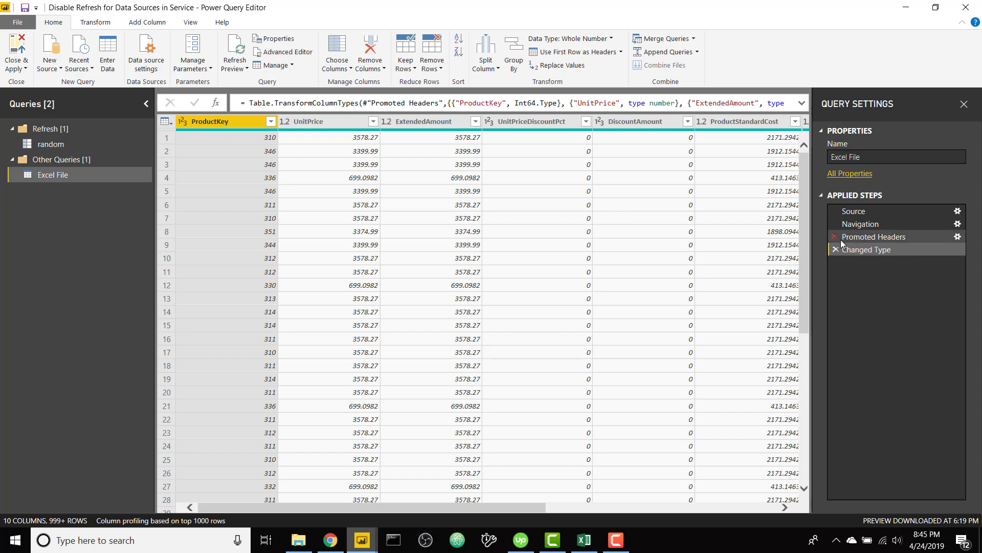
Delete the Promoted Headers step and everything after it, leaving Source and Navigation
click(875, 237)
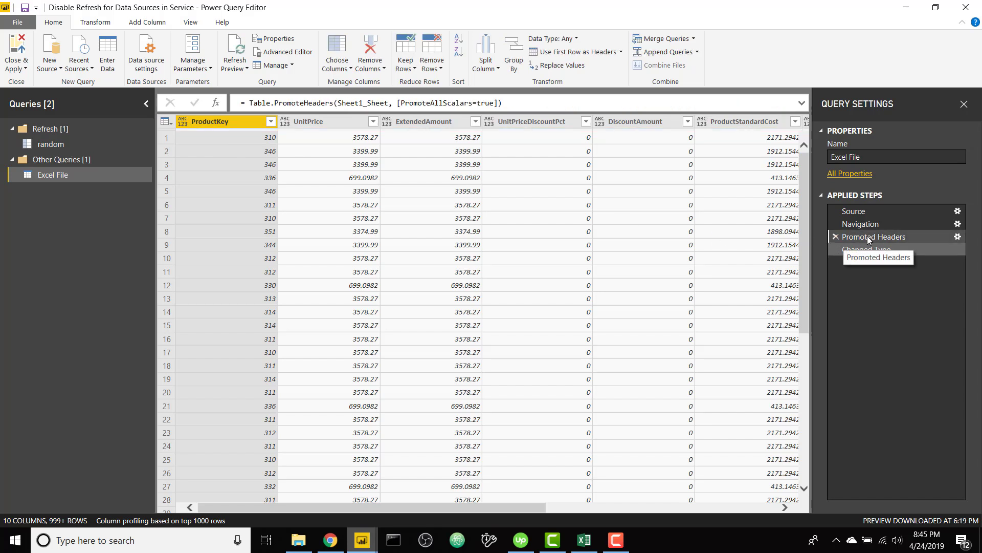
right_click(871, 236)
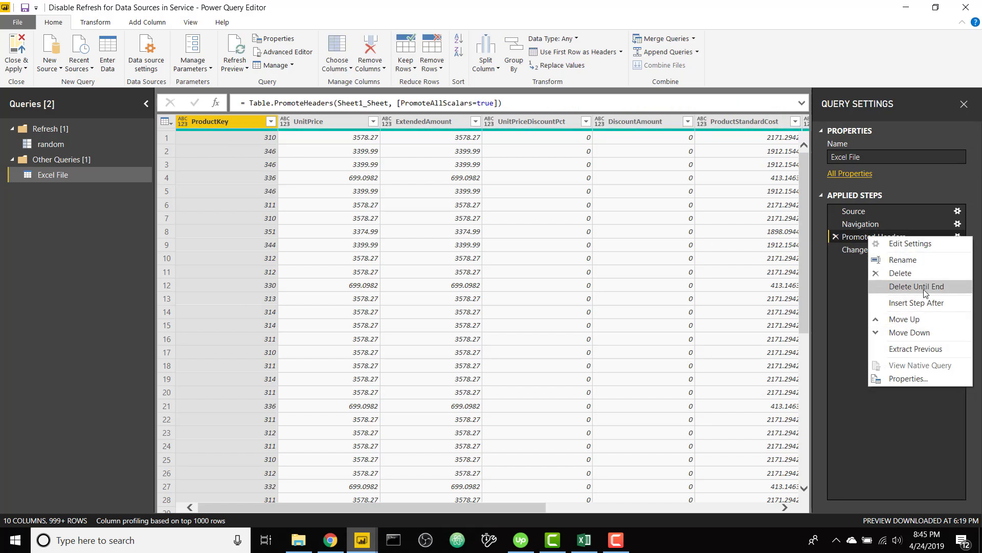
click(915, 287)
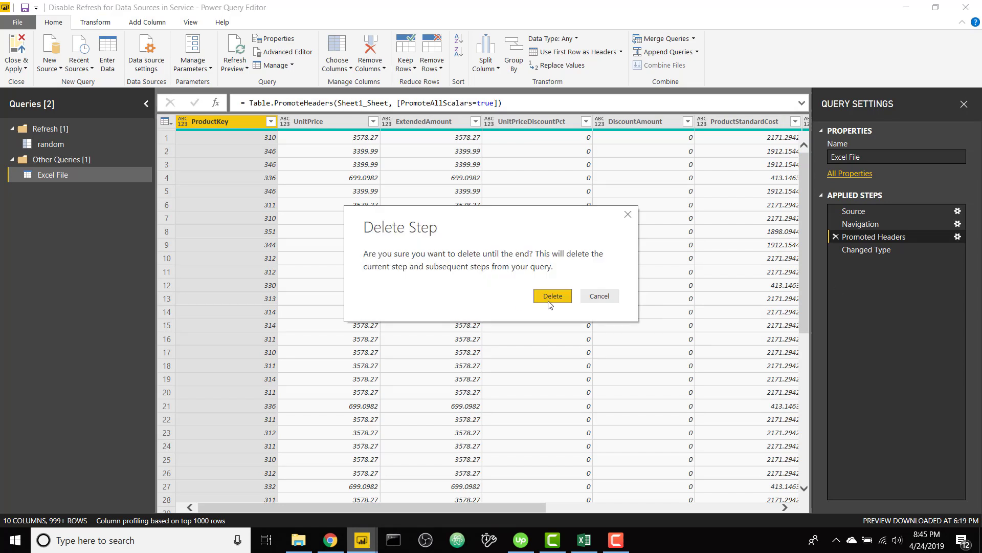
click(551, 296)
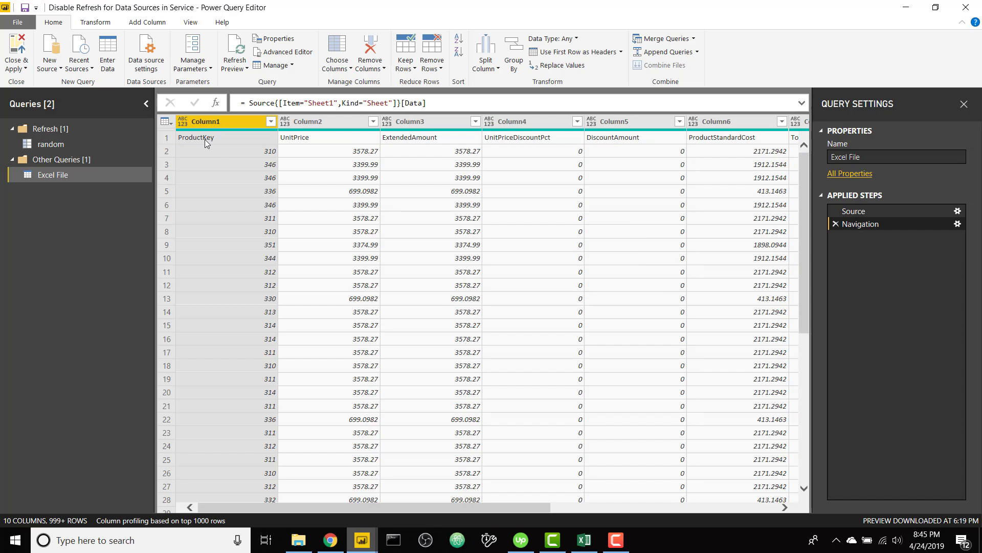
mouse_move(236, 143)
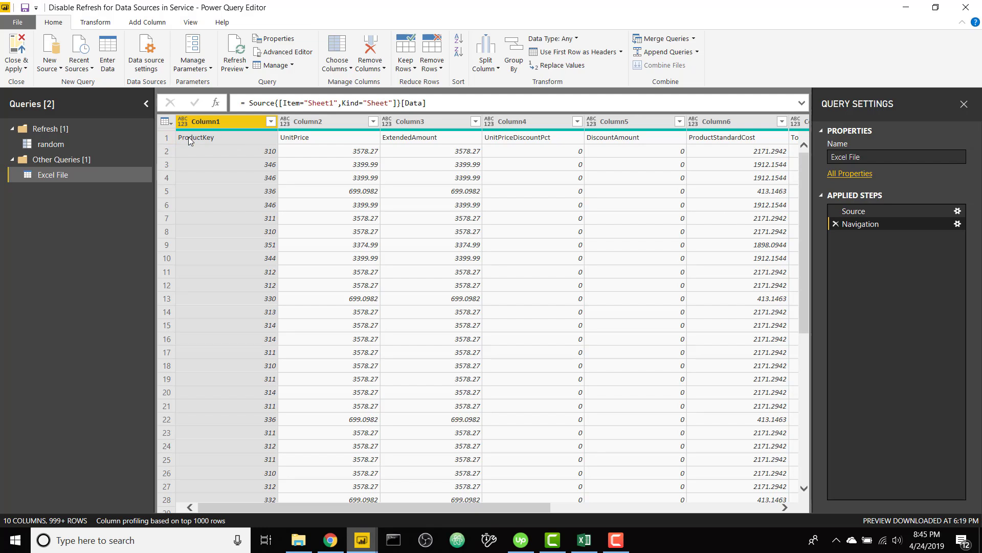
Merge all selected columns into one Merged column separated by commas
scroll(right, 3)
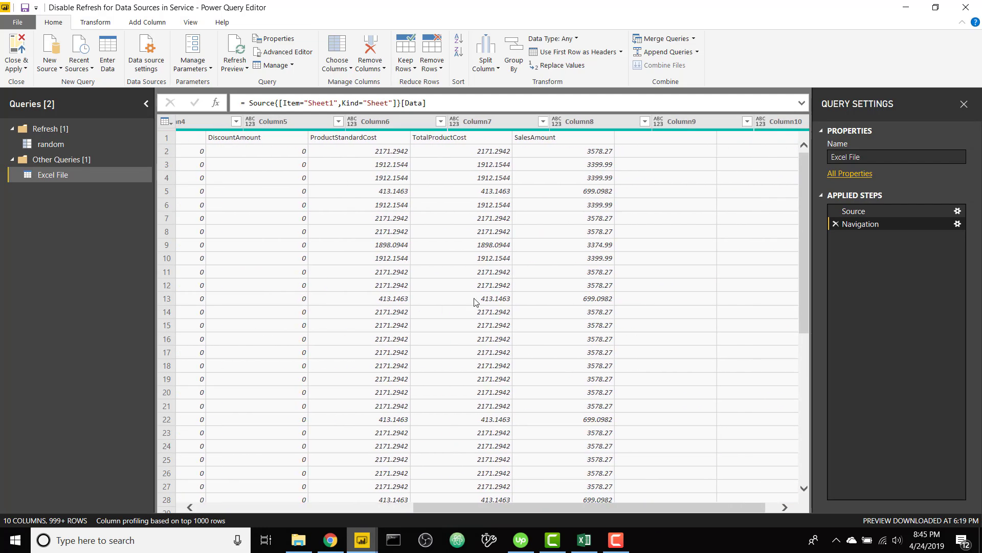
scroll(right, 3)
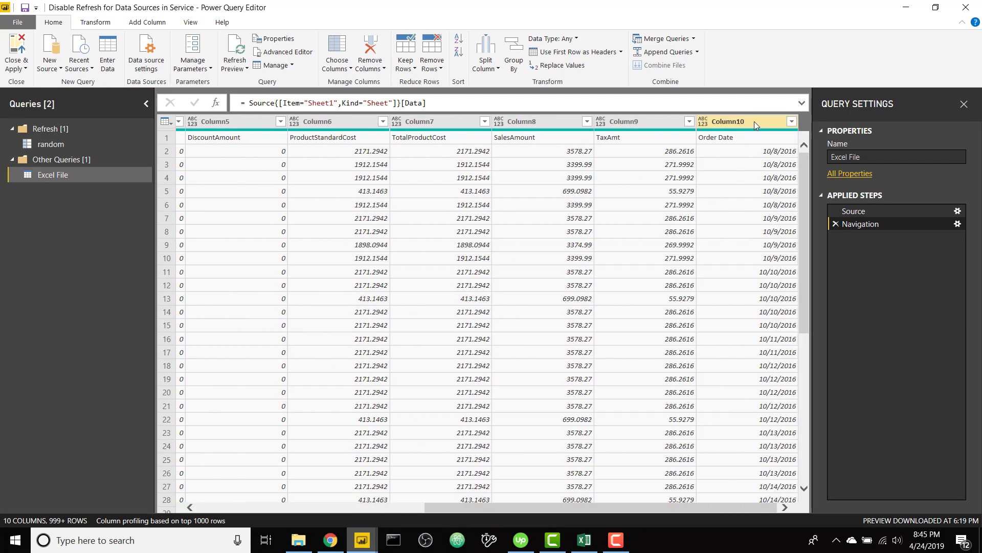
right_click(726, 121)
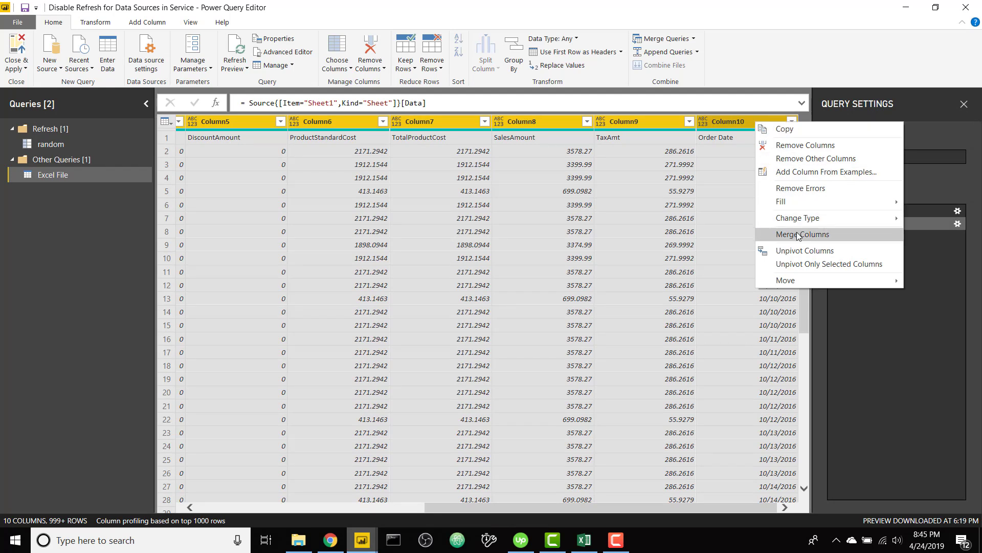
click(804, 234)
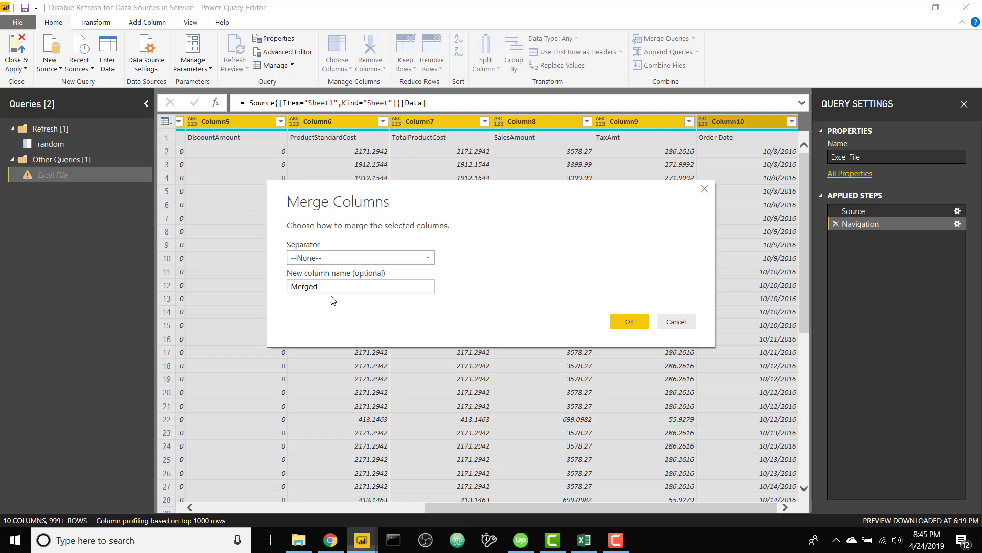
click(360, 257)
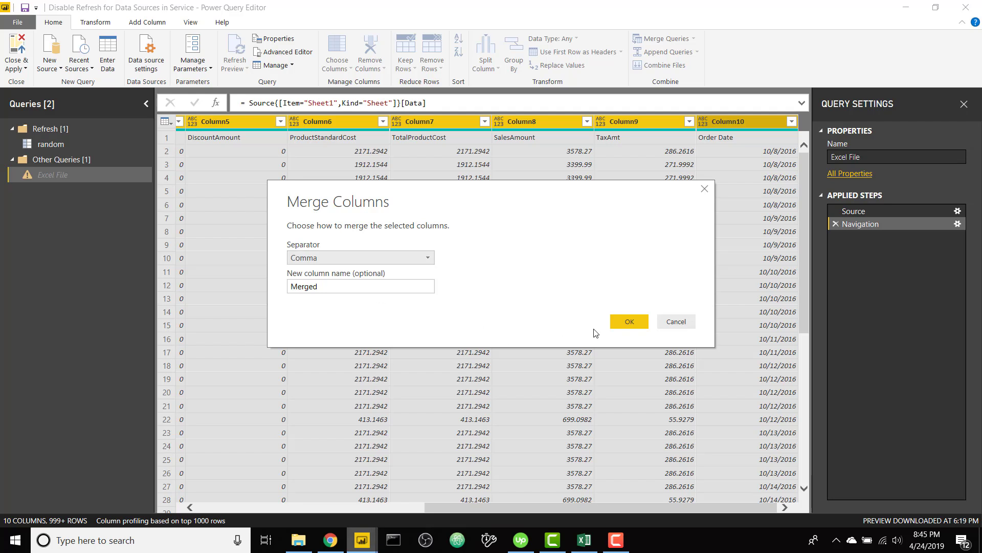
click(629, 322)
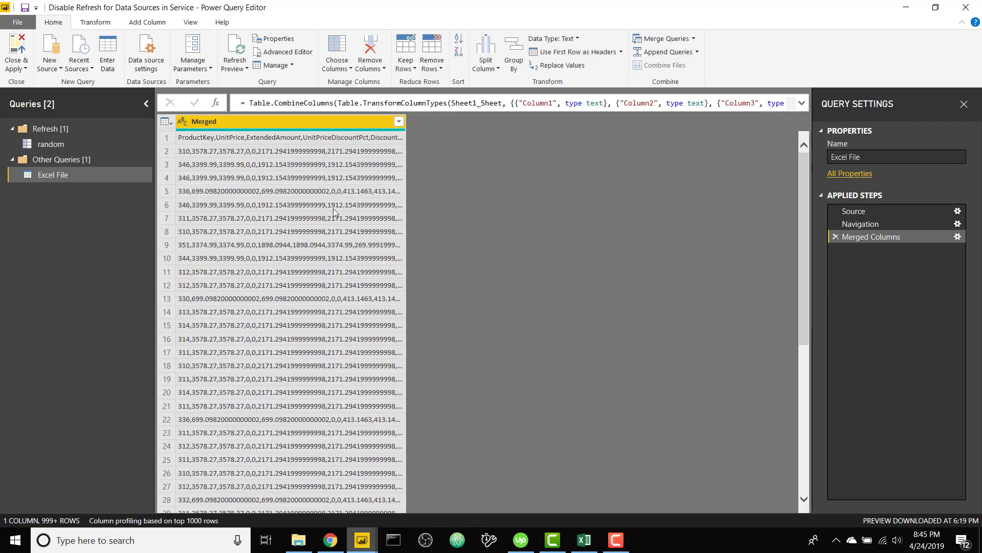
mouse_move(278, 167)
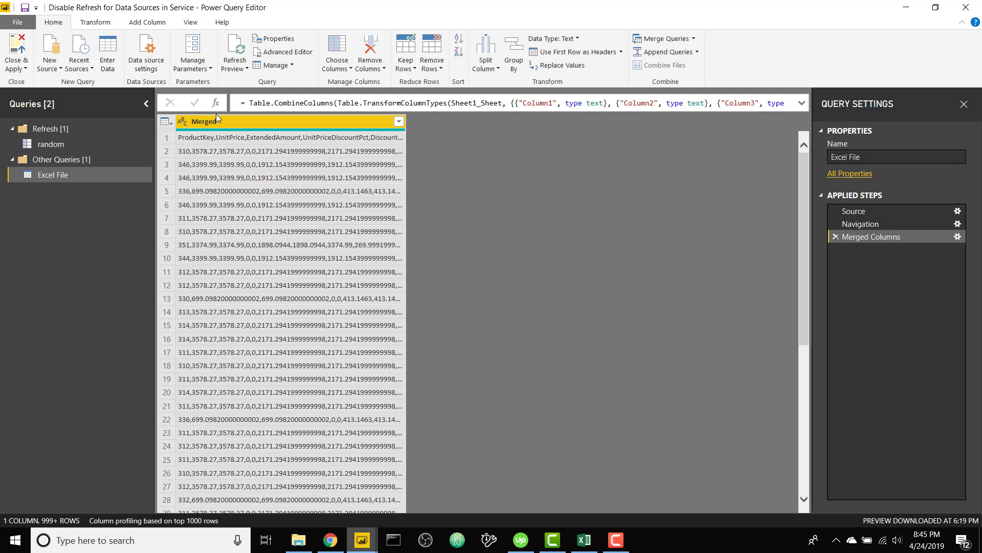
Convert the Merged column into a list of row values
click(95, 22)
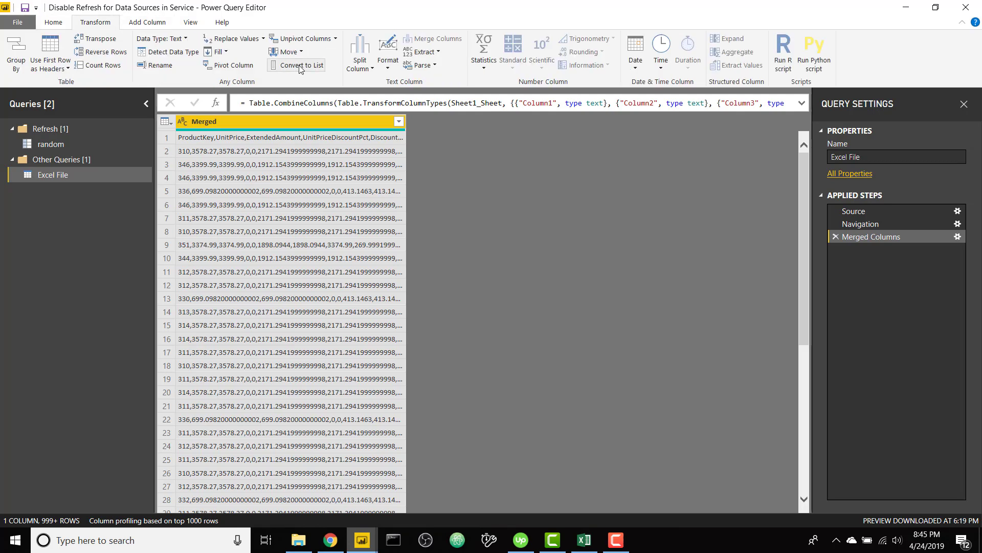
click(301, 66)
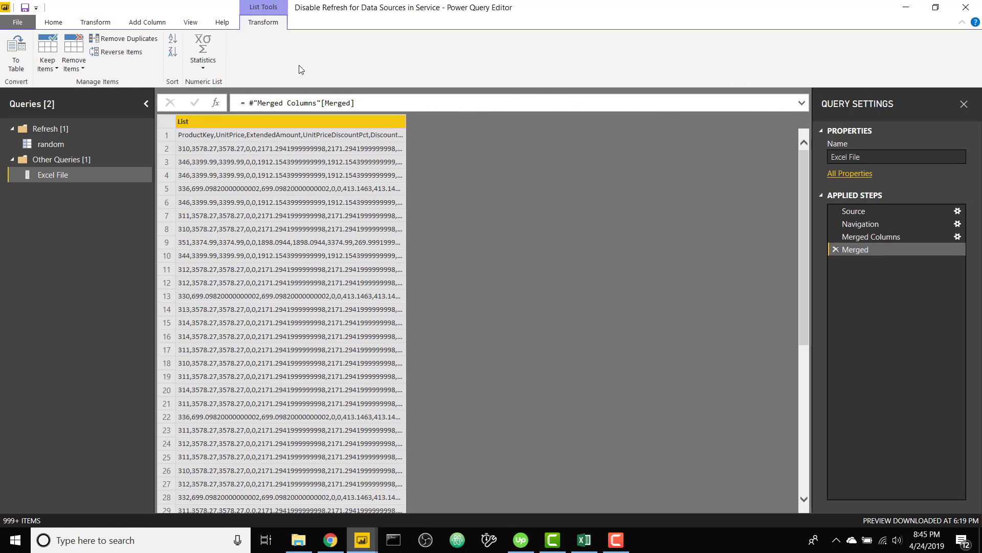
click(53, 21)
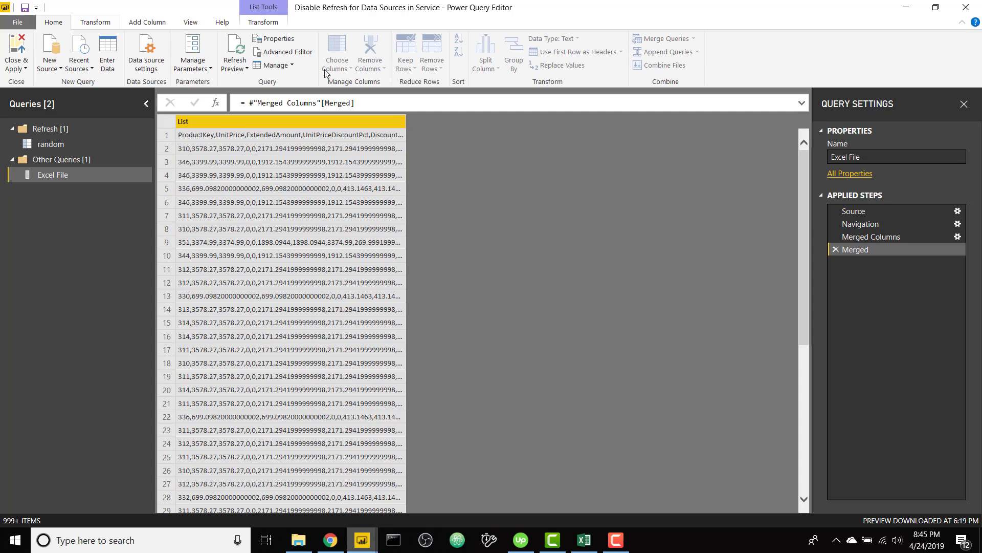
Add a Combined = Text.Combine(Merged, separator) step in the Advanced Editor and return Combined
click(283, 52)
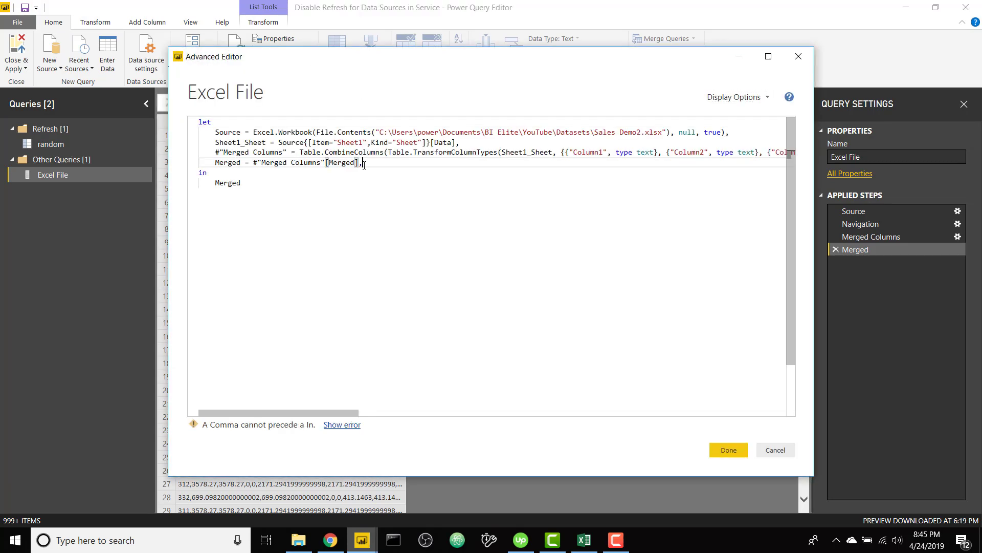
text(Combined = Text.Combine)
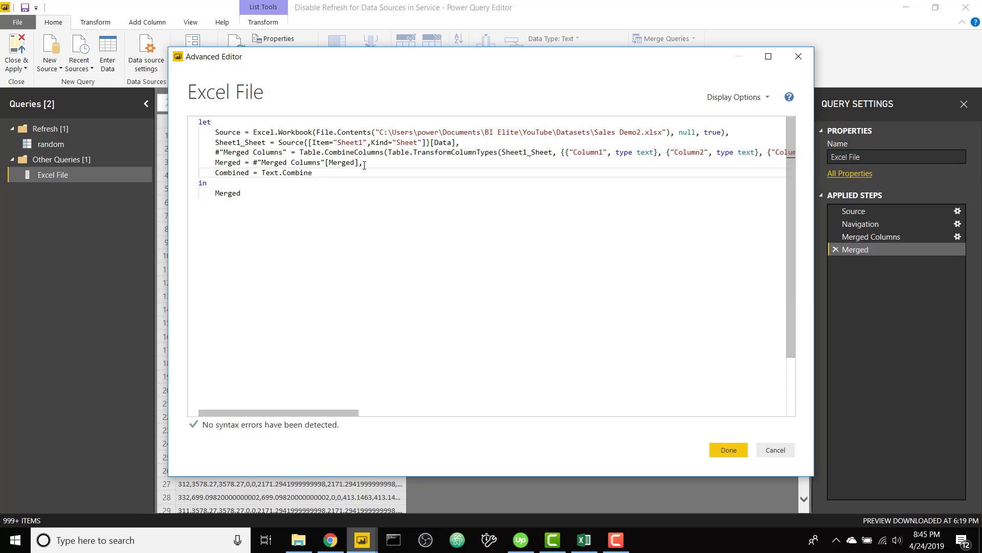
text((Merged,)
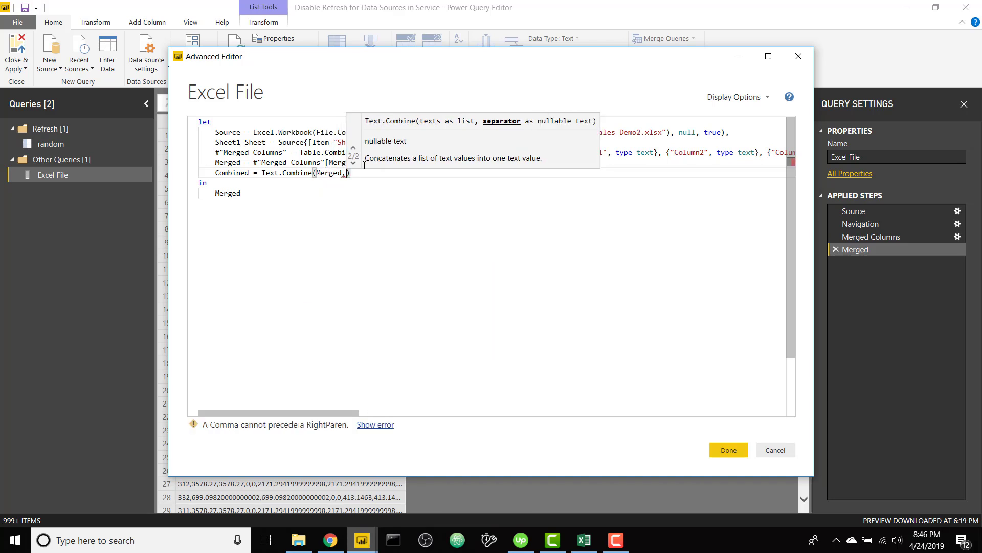
text("")
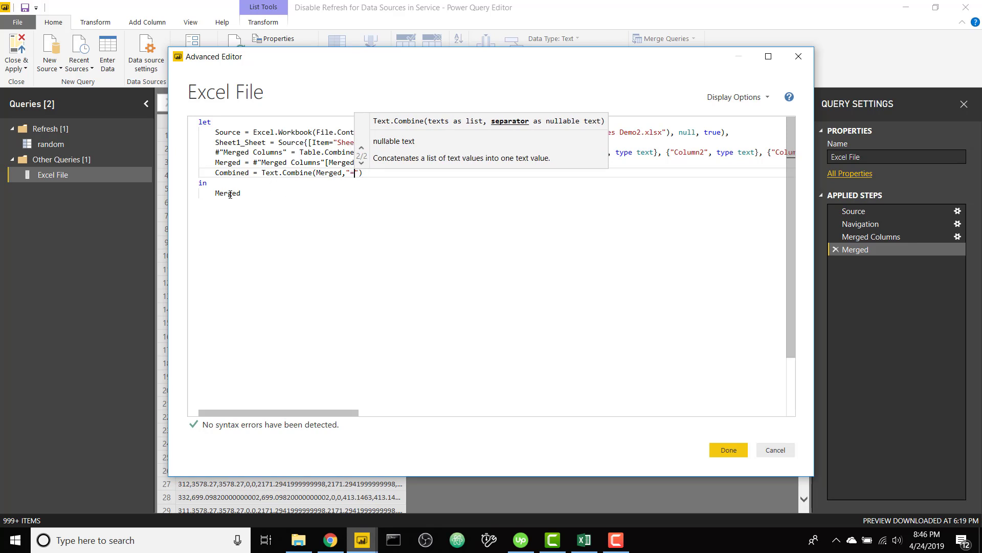
text(Combined)
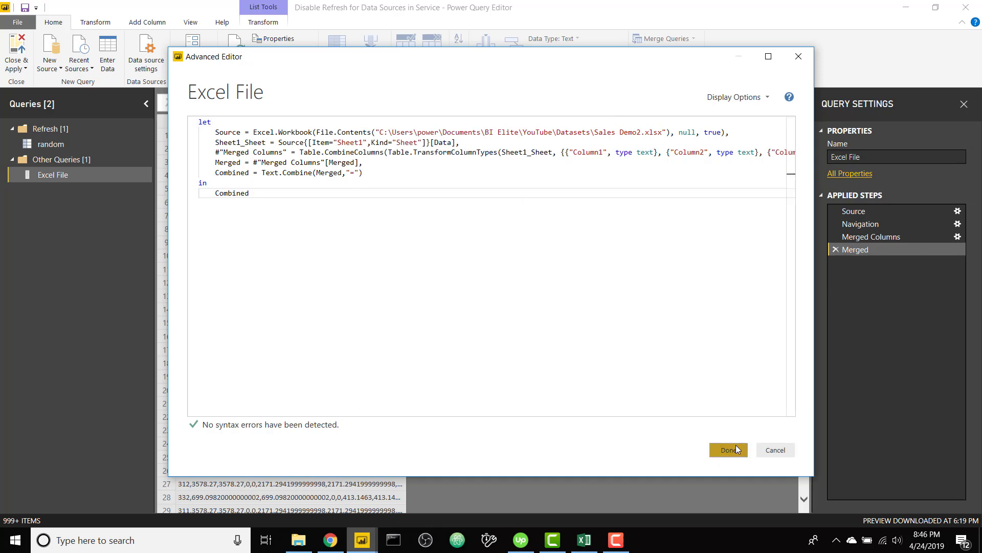
click(726, 449)
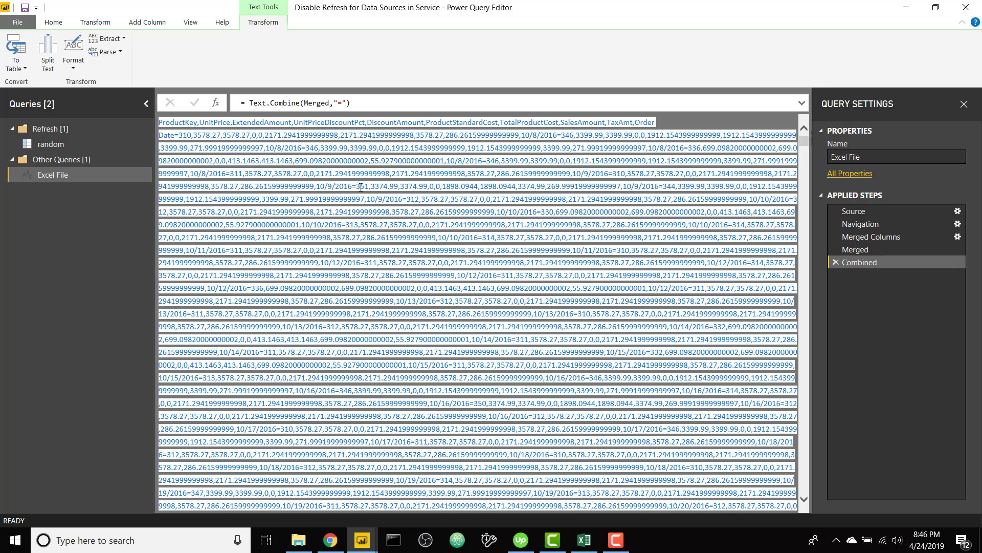
Create a blank Query1 whose Source is the pasted 'ProductKey,UnitPrice,ExtendedAmount…' text string
click(53, 22)
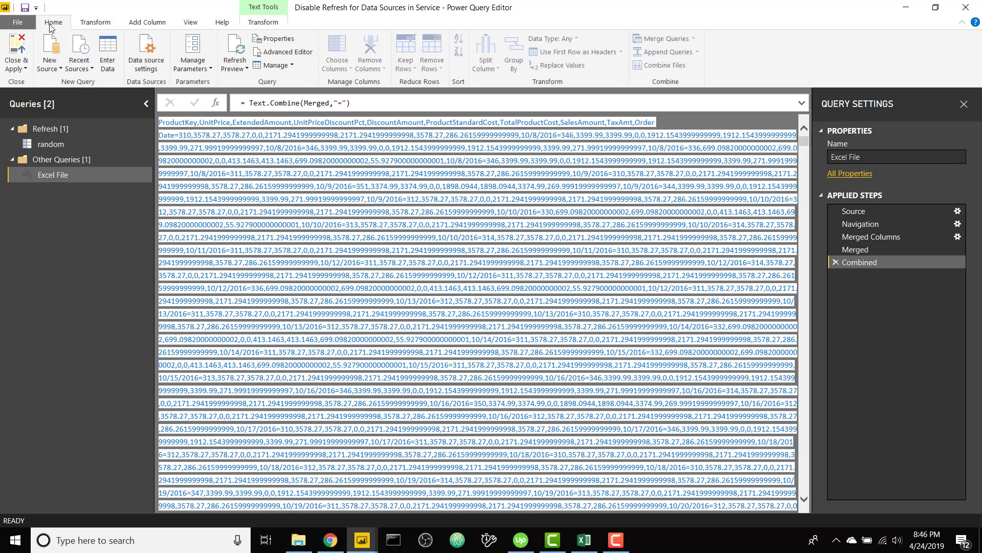
click(48, 51)
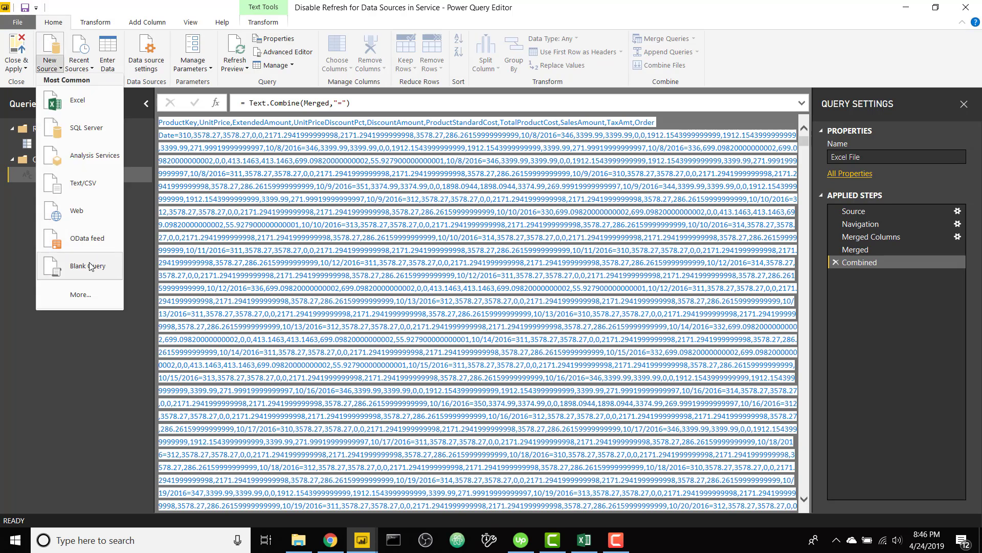
click(90, 266)
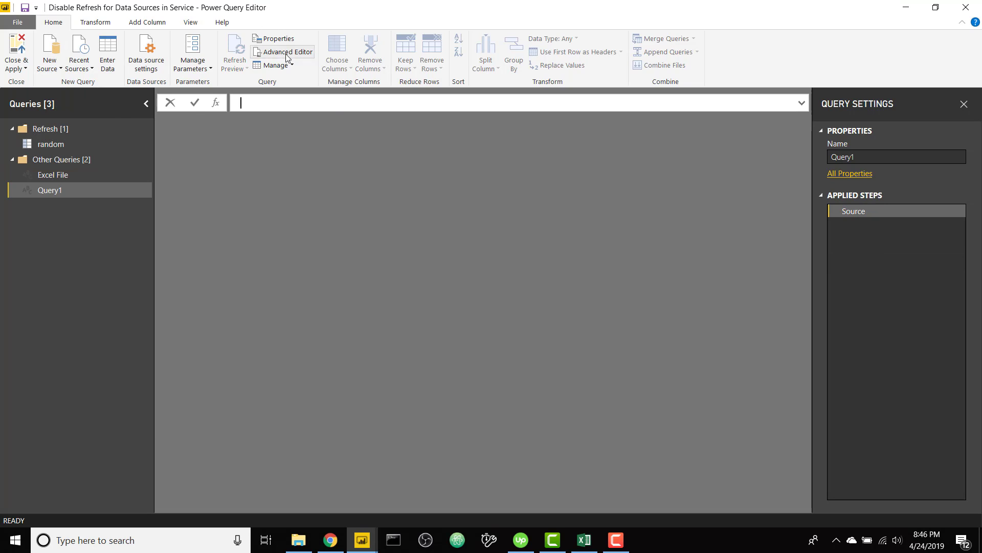
click(287, 51)
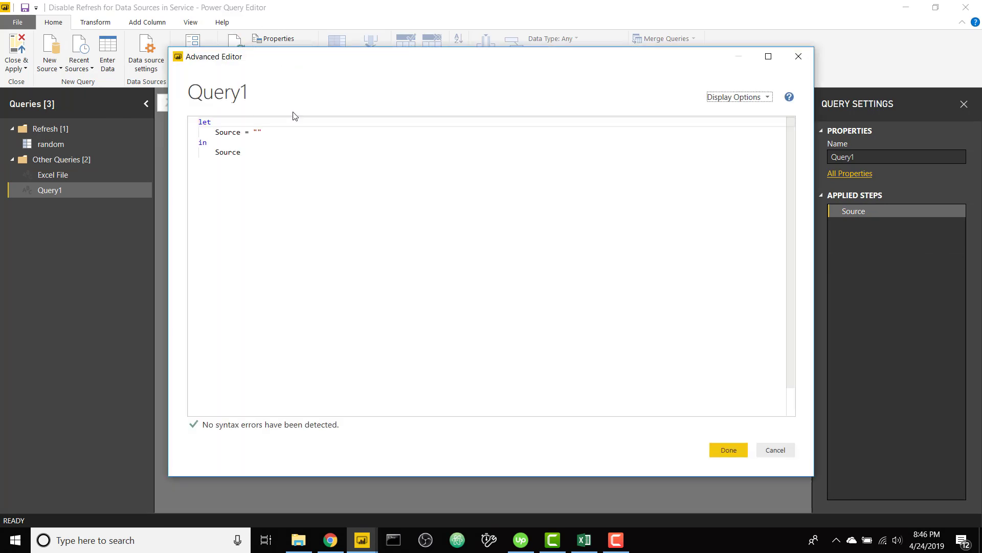
click(256, 132)
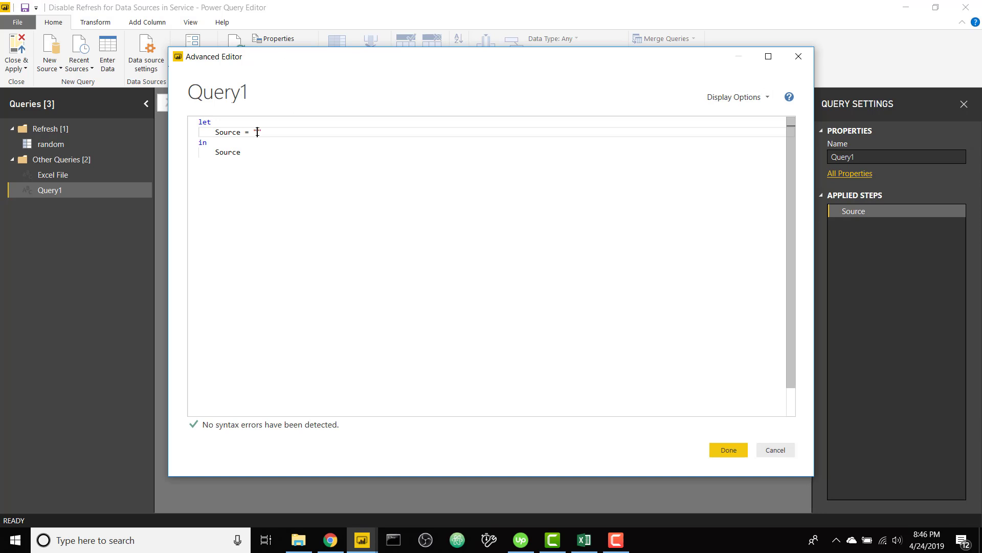
text("ProductKey,UnitPrice,ExtendedAmount,UnitPriceDiscountPct,DiscountAmount,ProductStandardCost,TotalProductCost,SalesAmount,TaxAmt,)
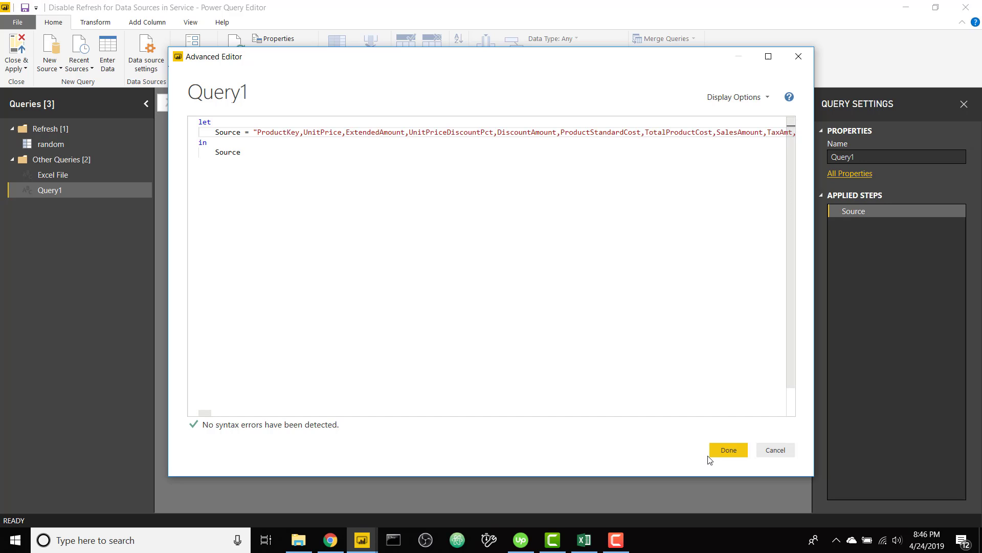
click(727, 449)
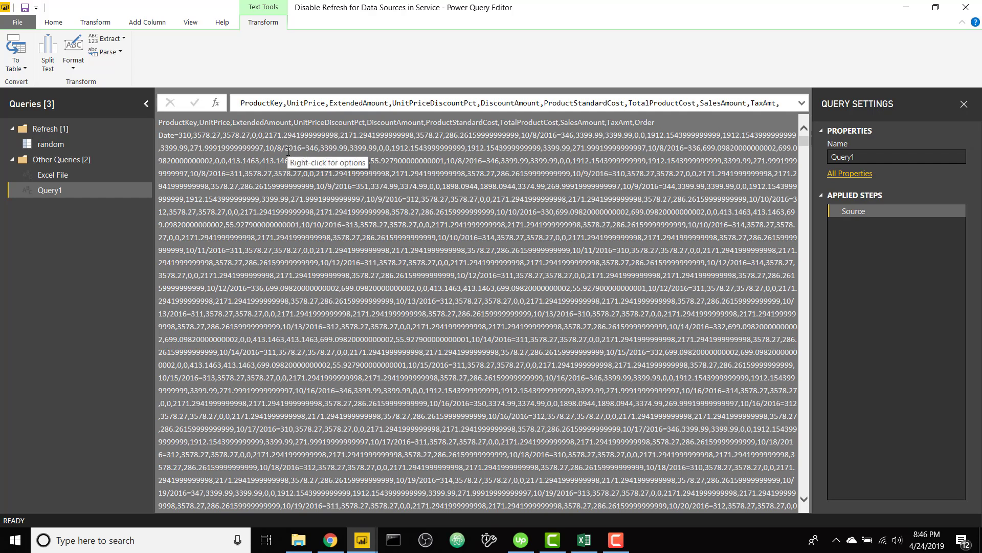
mouse_move(116, 91)
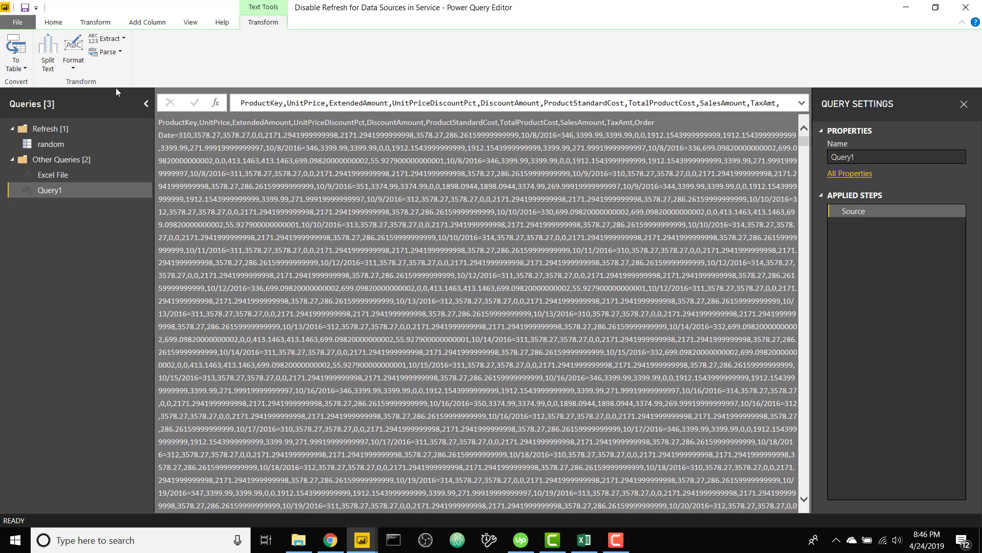
mouse_move(15, 51)
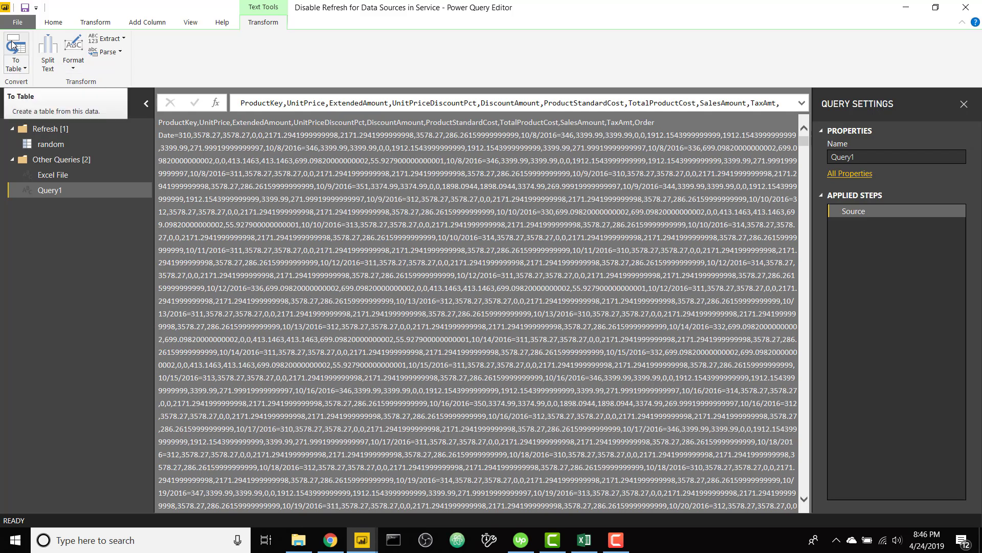
Convert the text to a table and split it by delimiter into rows, one record per row
click(15, 49)
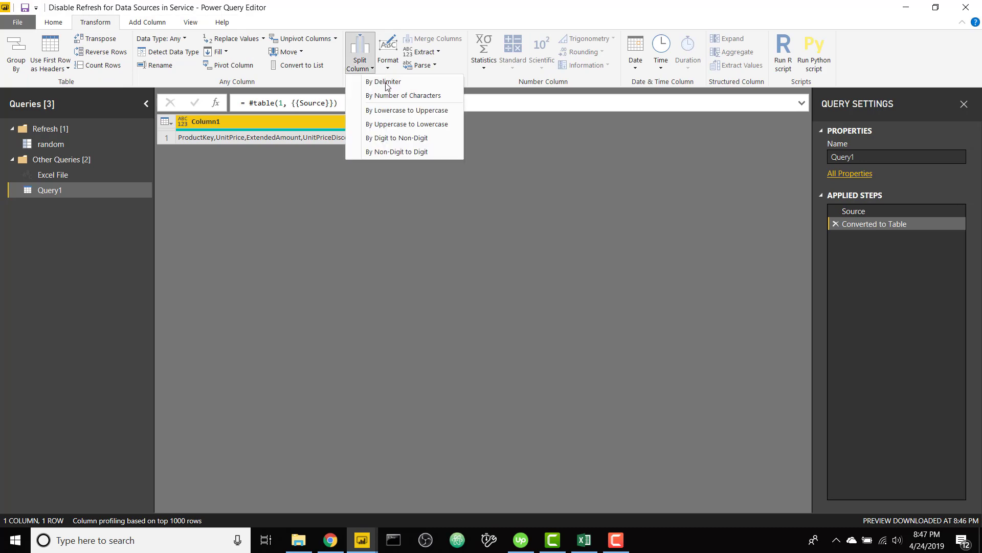
click(383, 82)
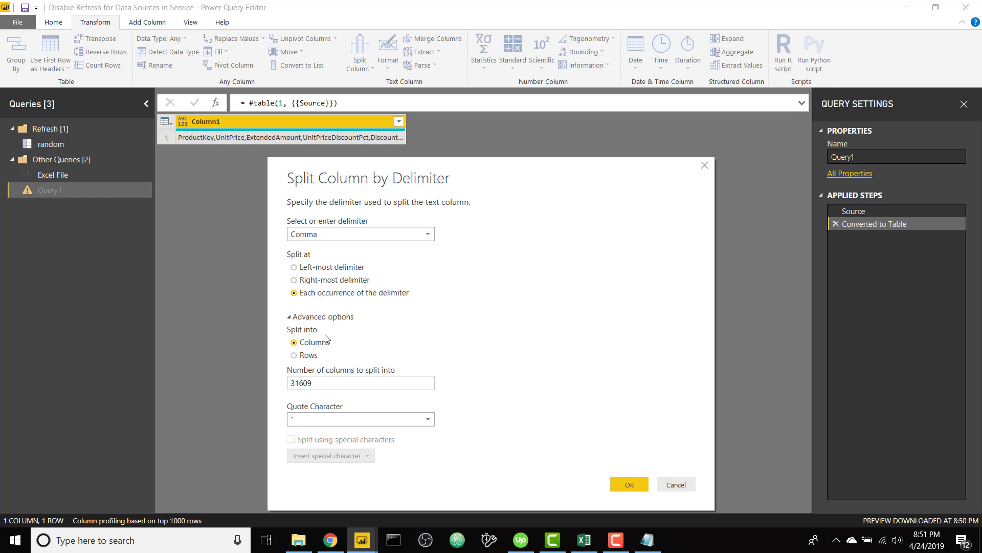
click(294, 355)
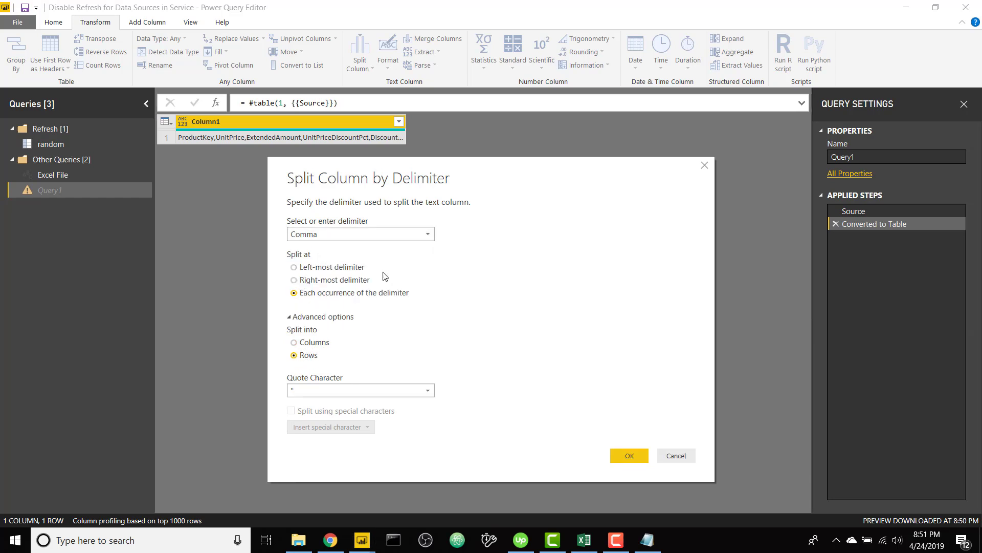
click(628, 454)
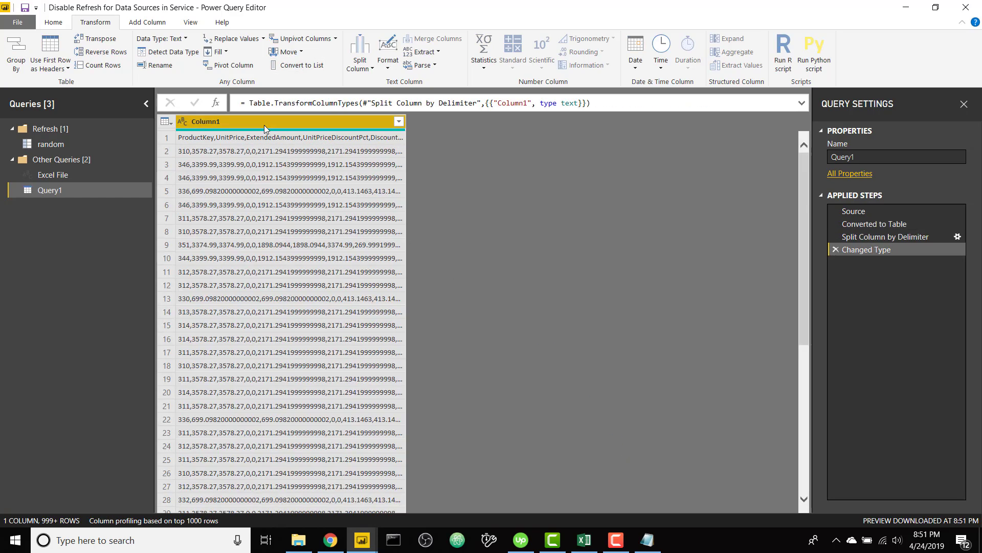
Split each record at commas into ten columns
click(359, 51)
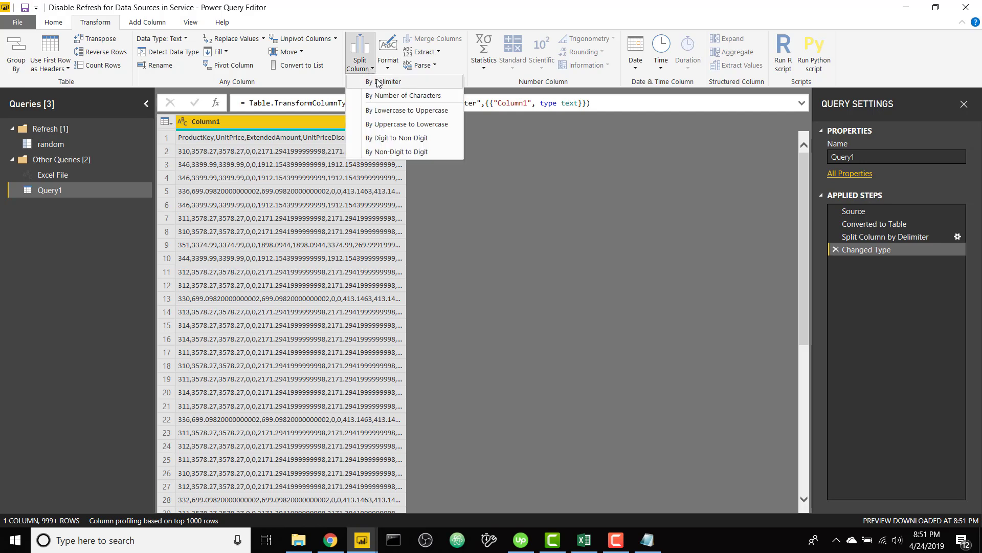
click(385, 82)
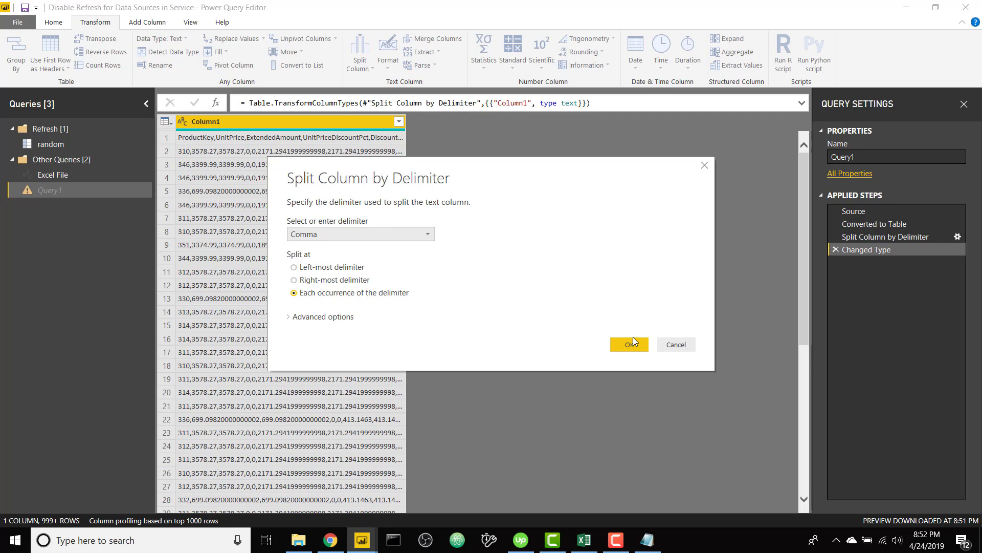
click(628, 343)
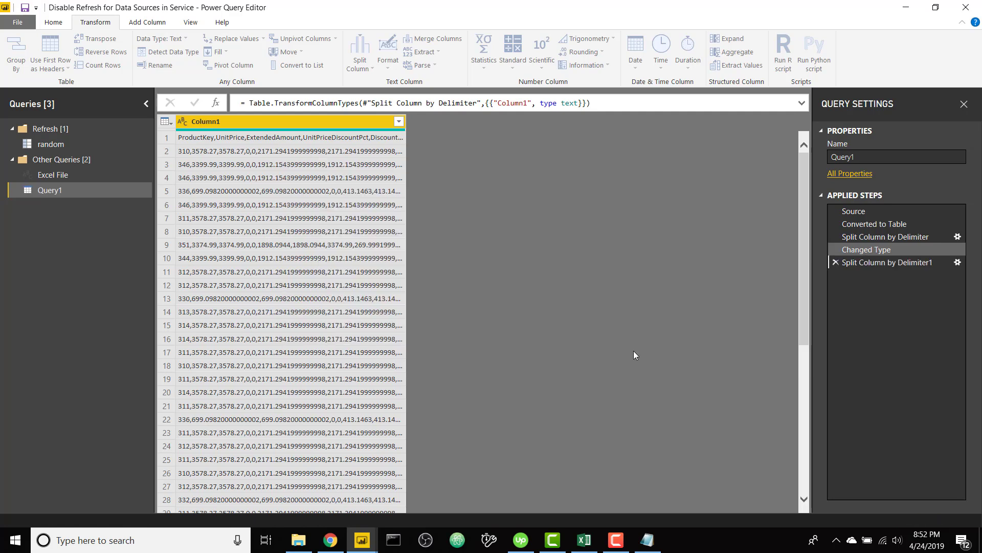
click(886, 262)
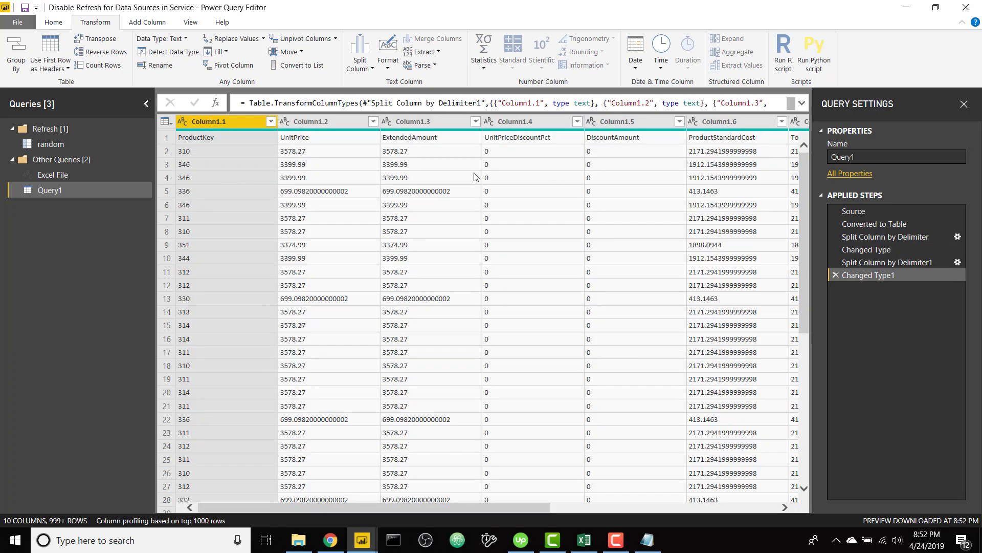
Promote the first row to headers (ProductKey, UnitPrice, ExtendedAmount…) and return to the Excel File query
click(53, 21)
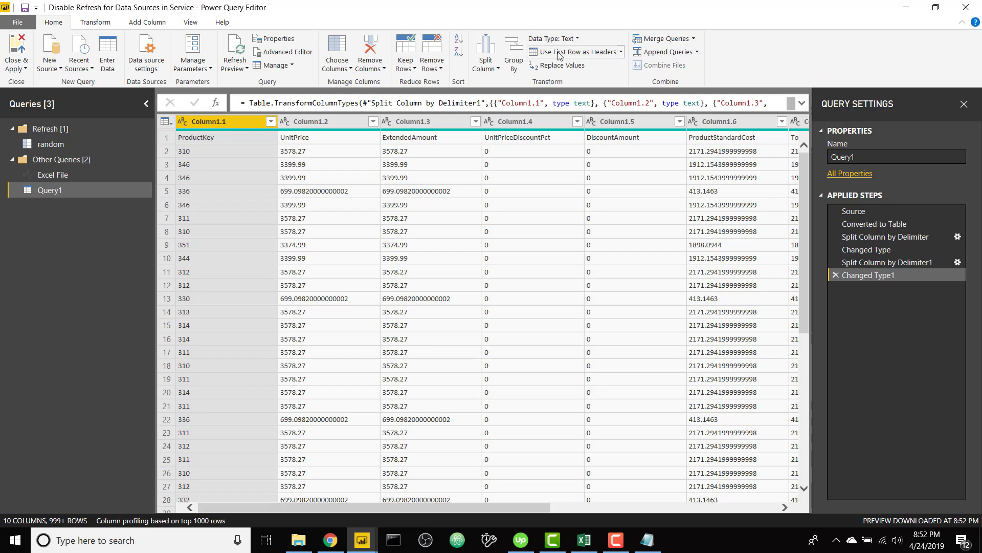
click(569, 52)
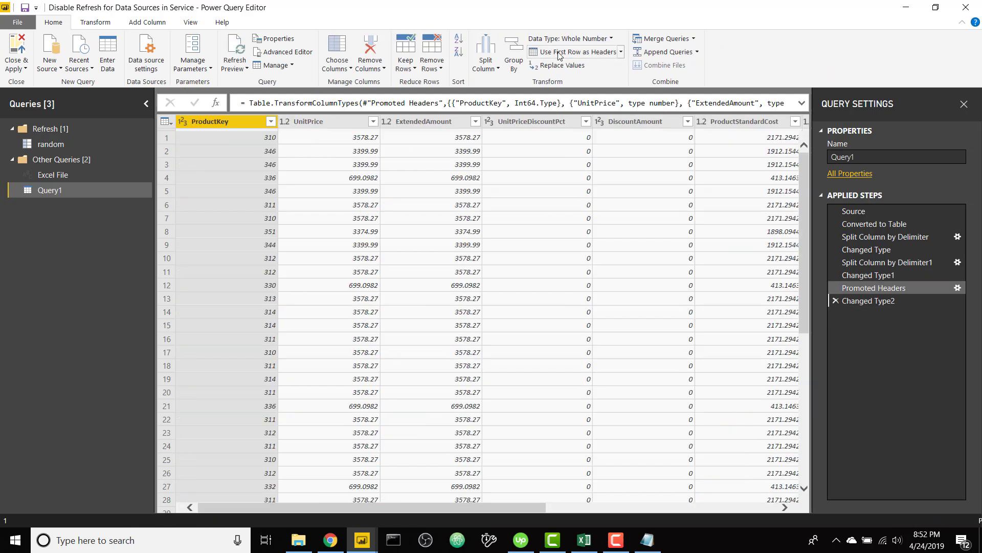
scroll(right, 3)
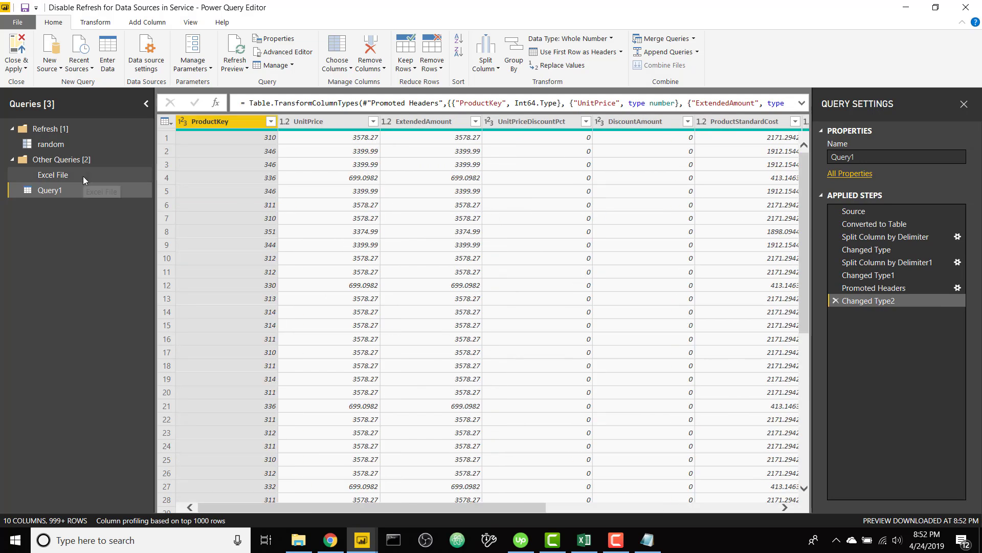
click(52, 175)
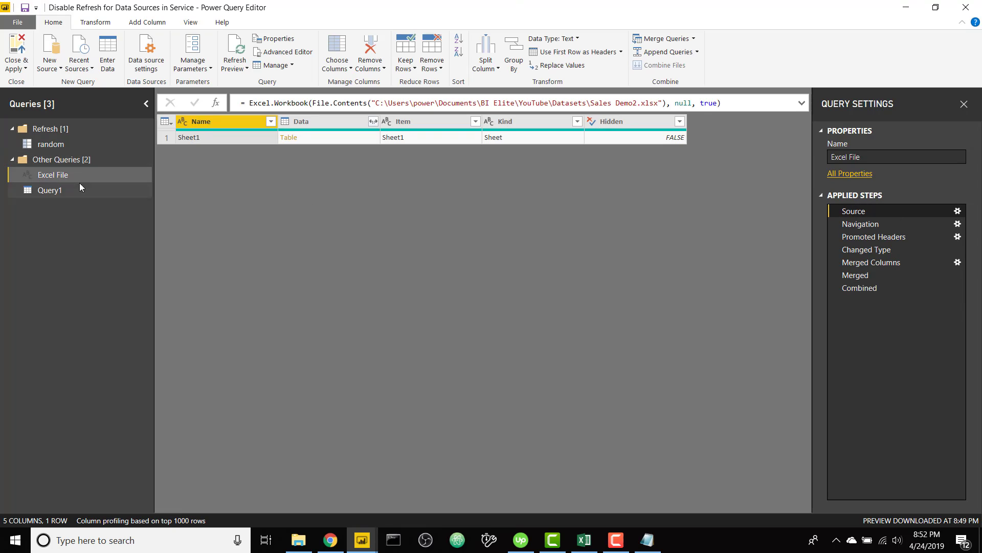
Delete the original Excel File query
right_click(52, 175)
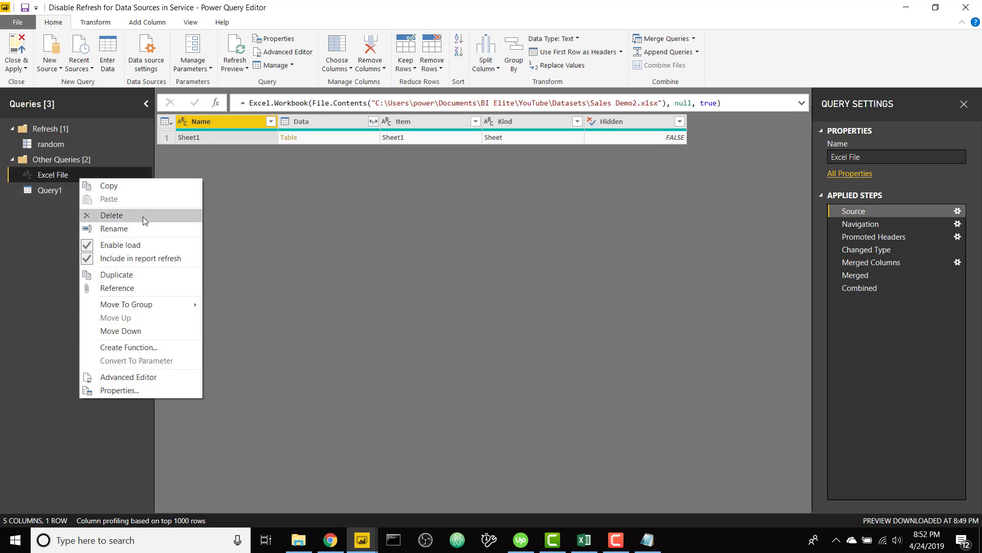
click(111, 215)
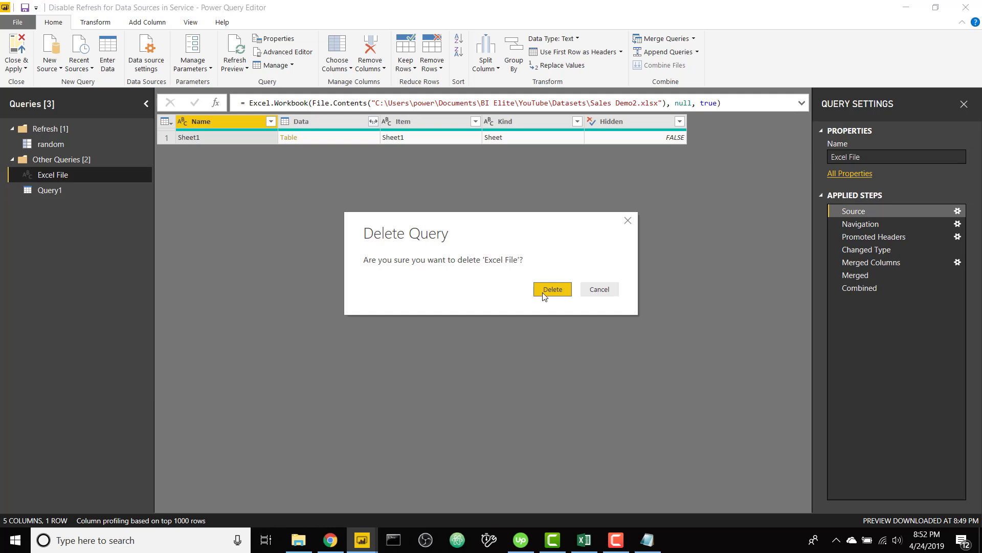
click(551, 288)
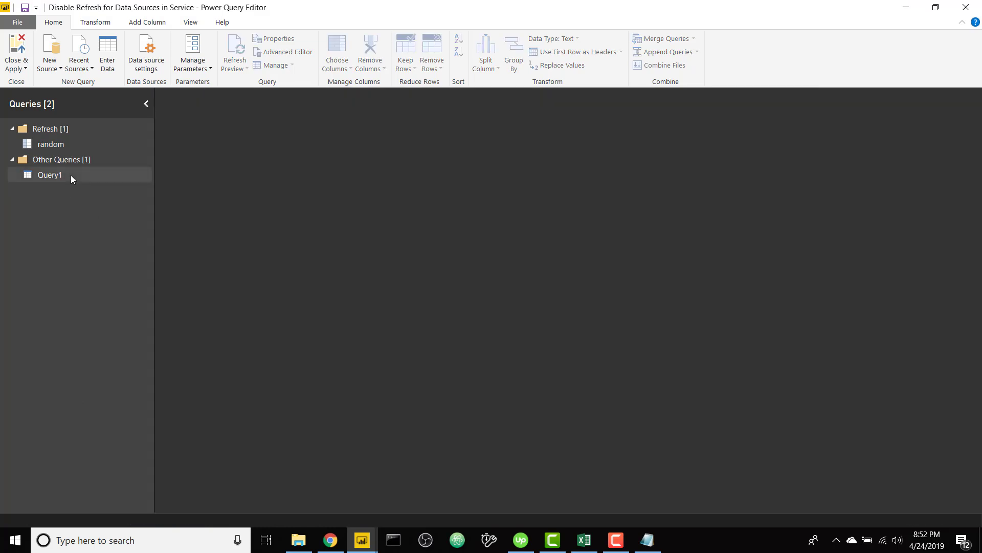
Rename Query1 to 'Excel' and switch to the random query
click(51, 175)
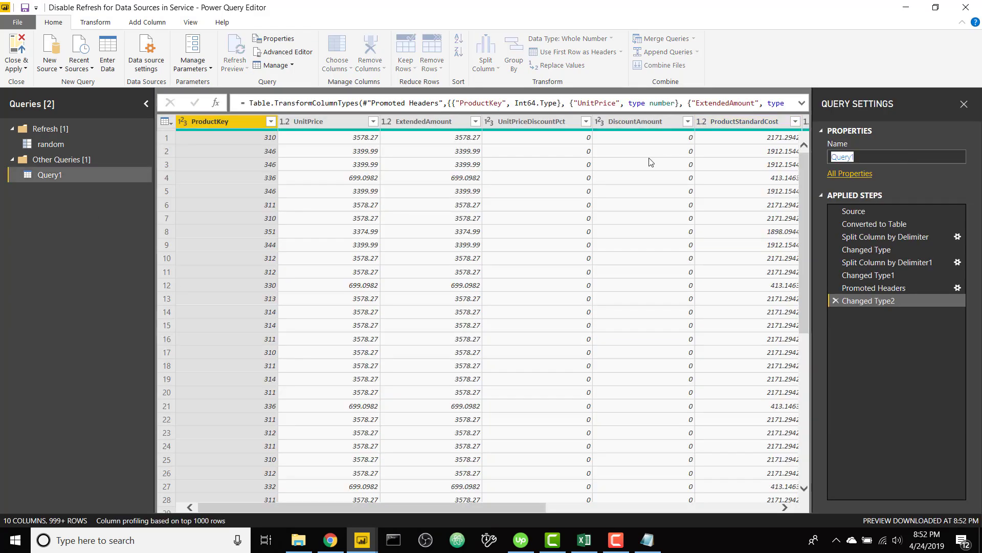
text(Excel)
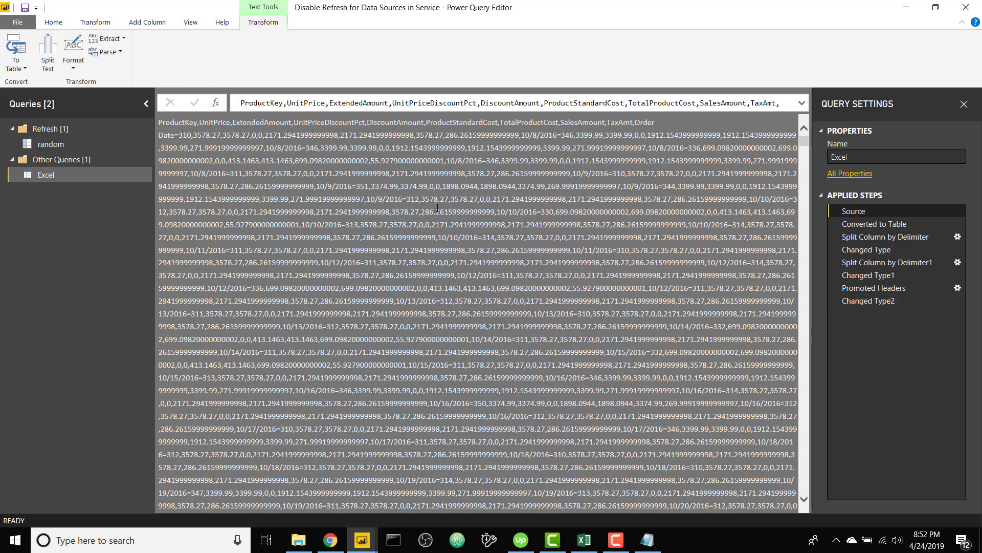
click(51, 143)
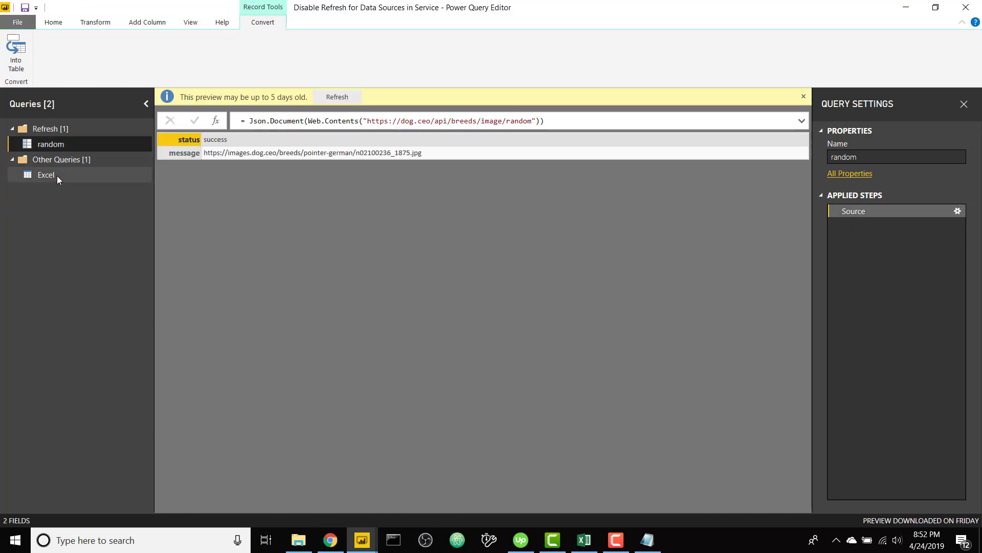
Apply the pending query changes and refresh the report so Excel and random tables load
right_click(45, 175)
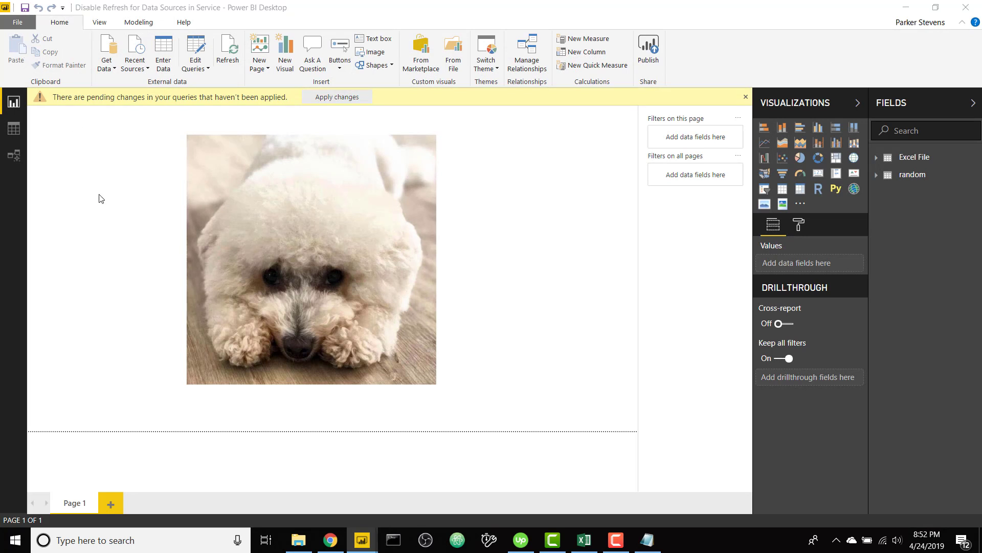
click(336, 97)
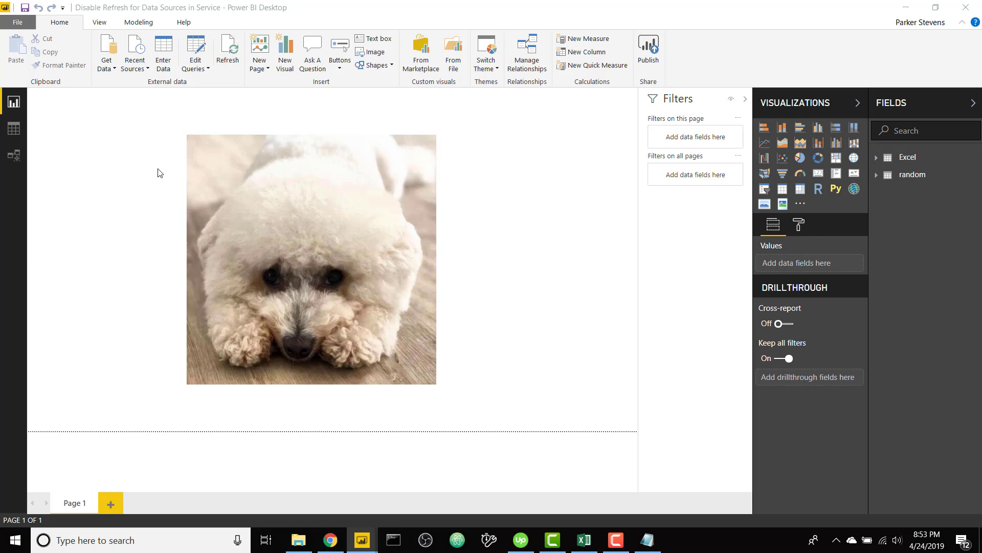
click(228, 51)
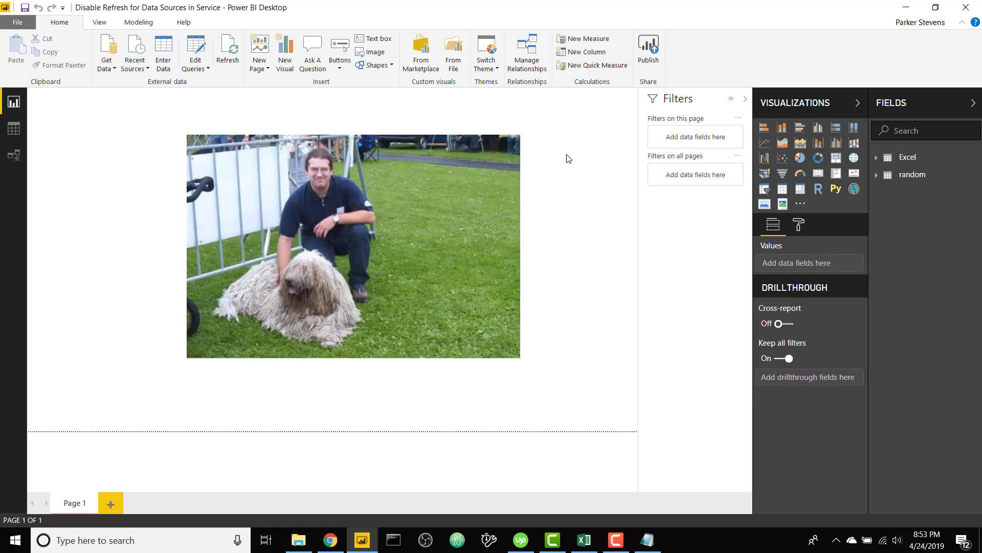
mouse_move(385, 127)
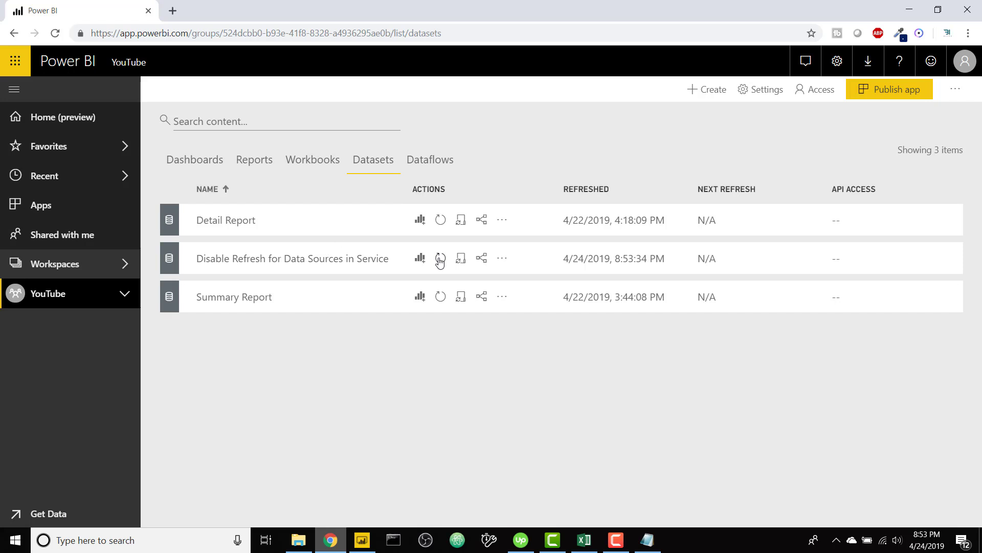
Trigger a manual refresh of the Disable Refresh for Data Sources in Service dataset
click(440, 258)
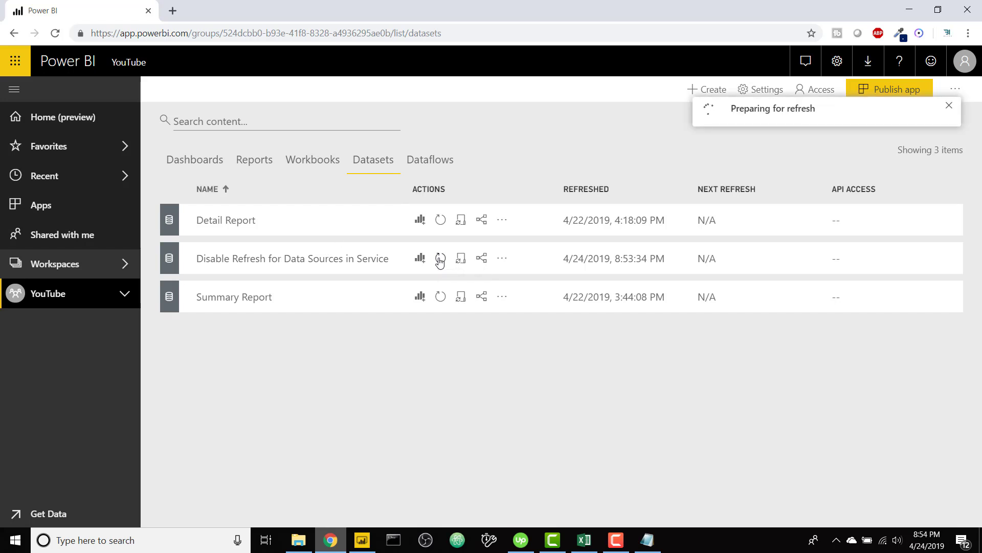
mouse_move(534, 258)
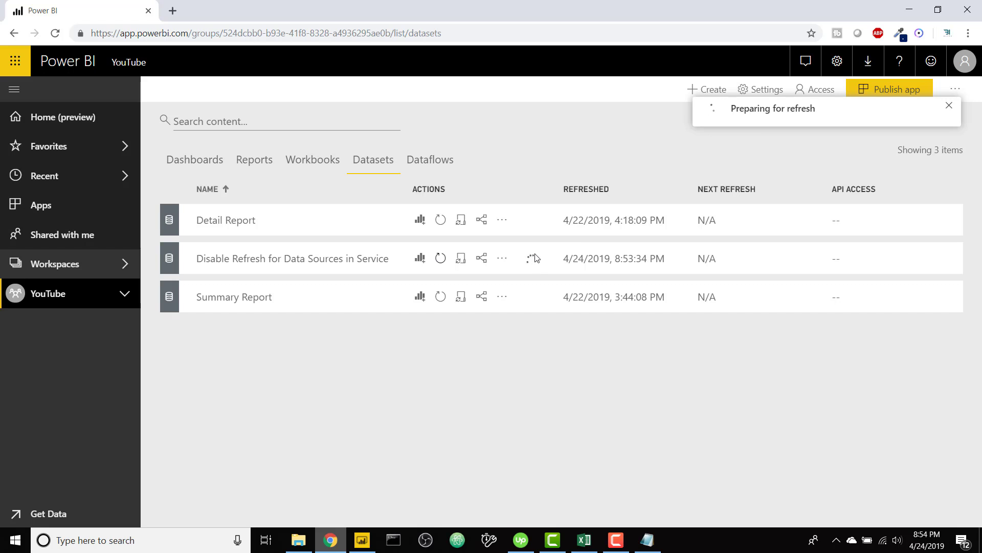